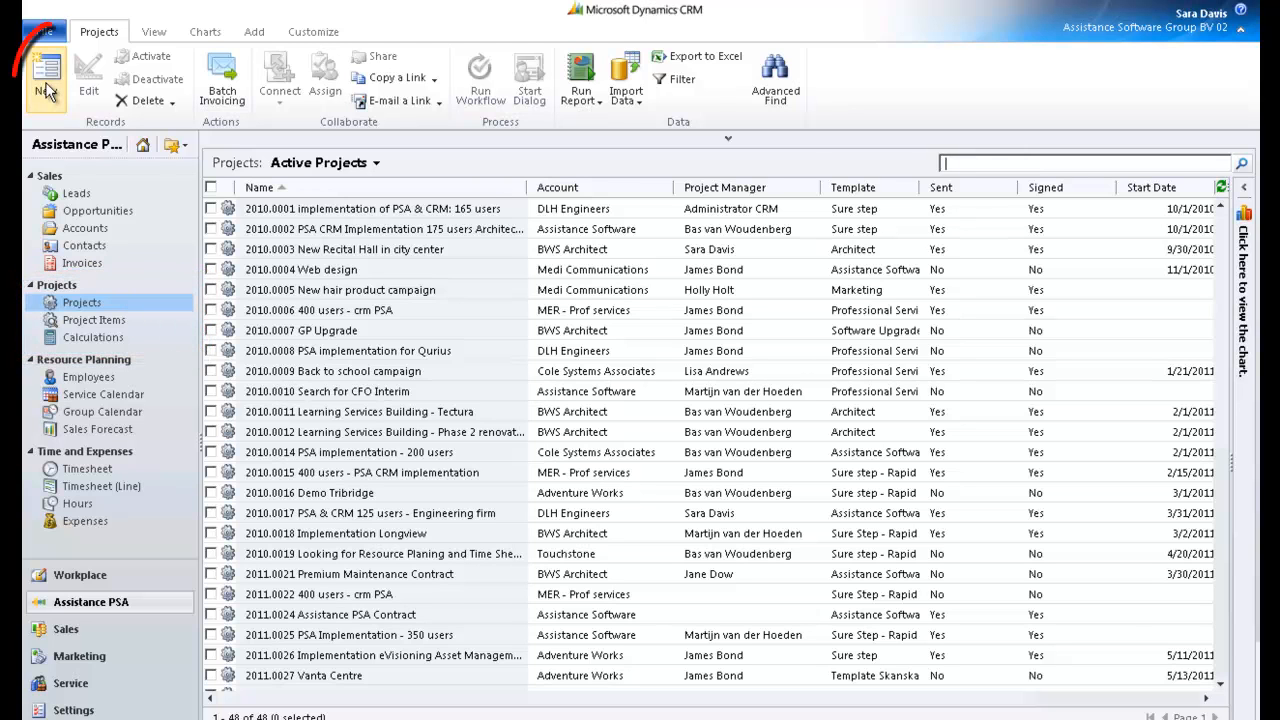
- Create a new blank project record from the Projects ribbon
{"action": "left_click", "coordinate": [47, 70]}
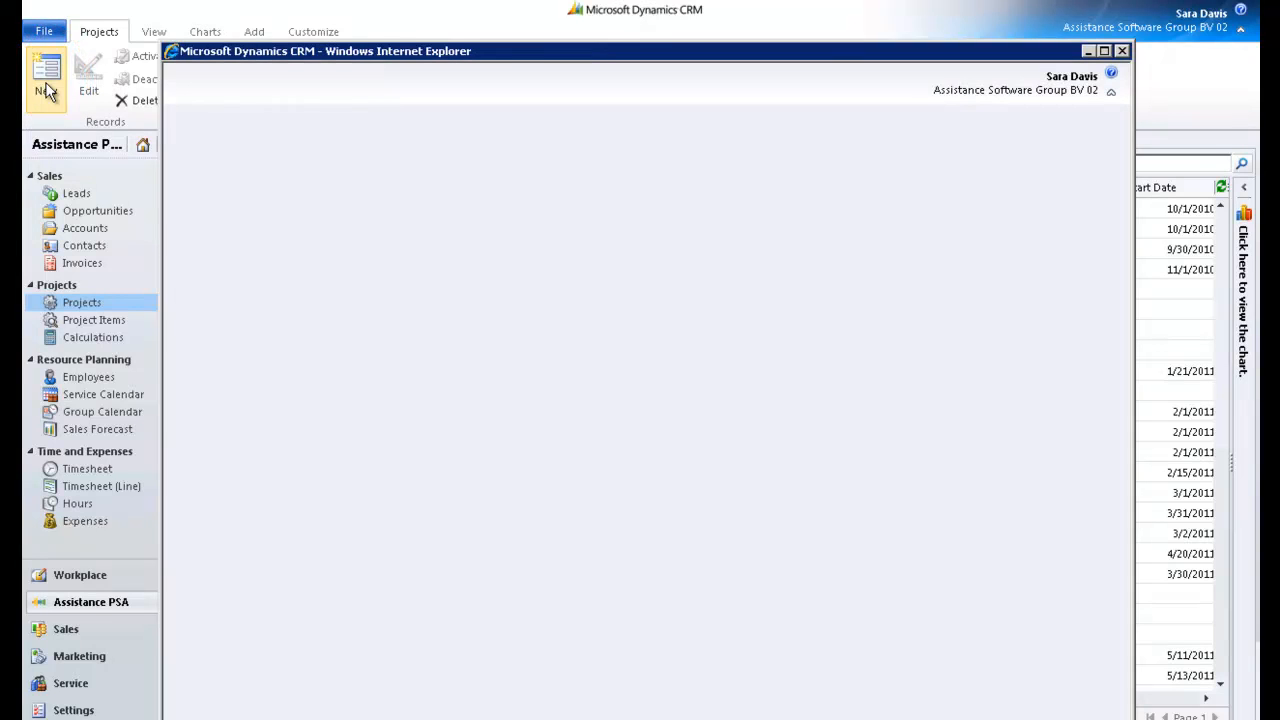
{"action": "left_click", "coordinate": [46, 75]}
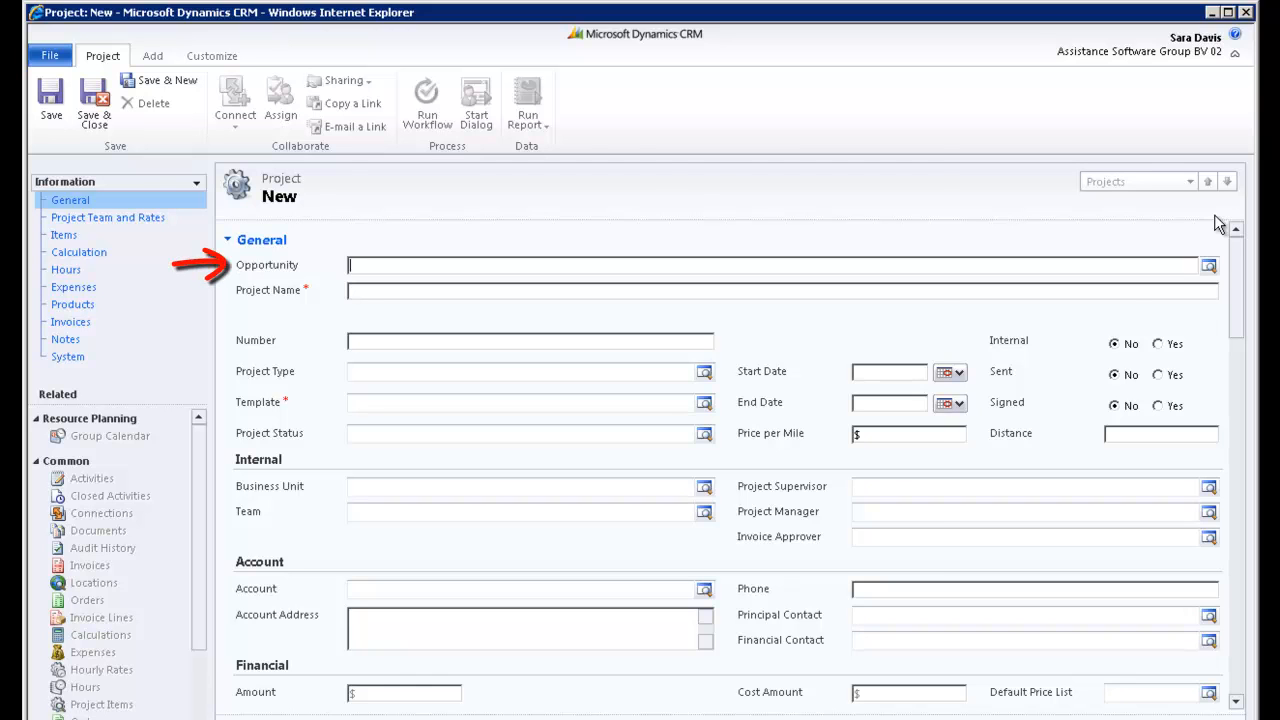
- Link the project to the '400 users - crm PSA' opportunity through the Opportunity lookup
{"action": "left_click", "coordinate": [1208, 265]}
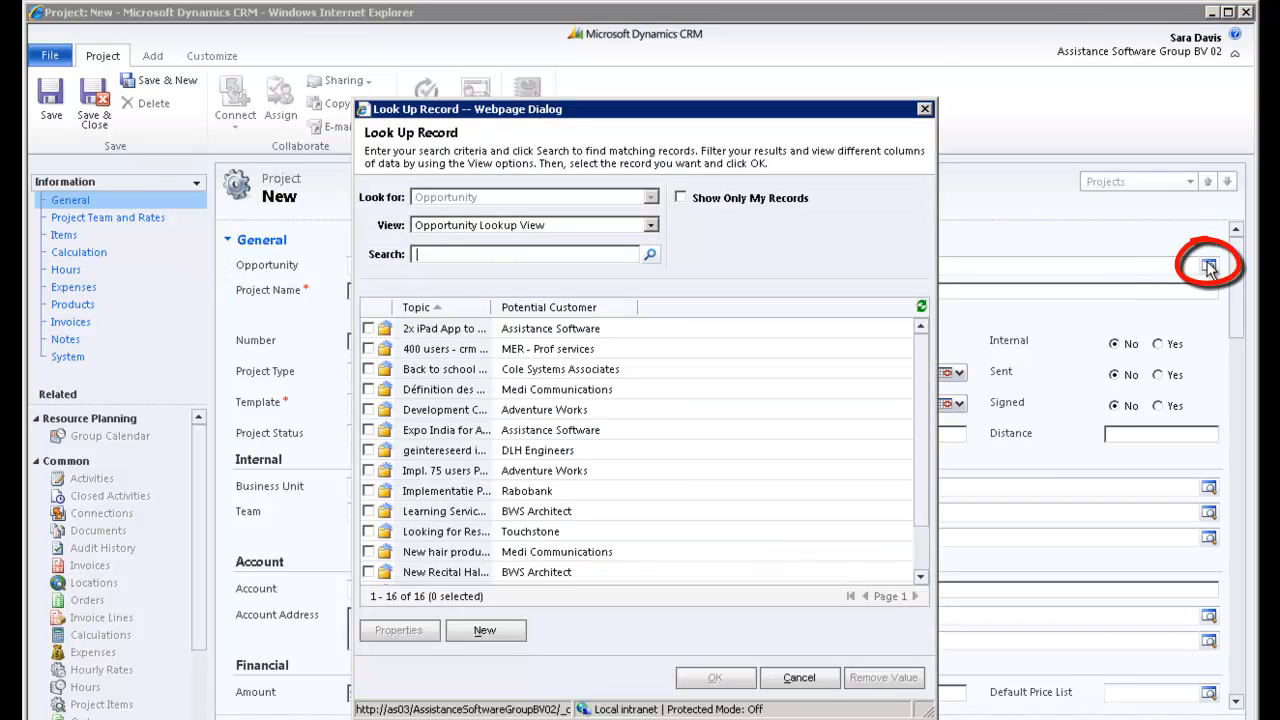
{"action": "mouse_move", "coordinate": [446, 349]}
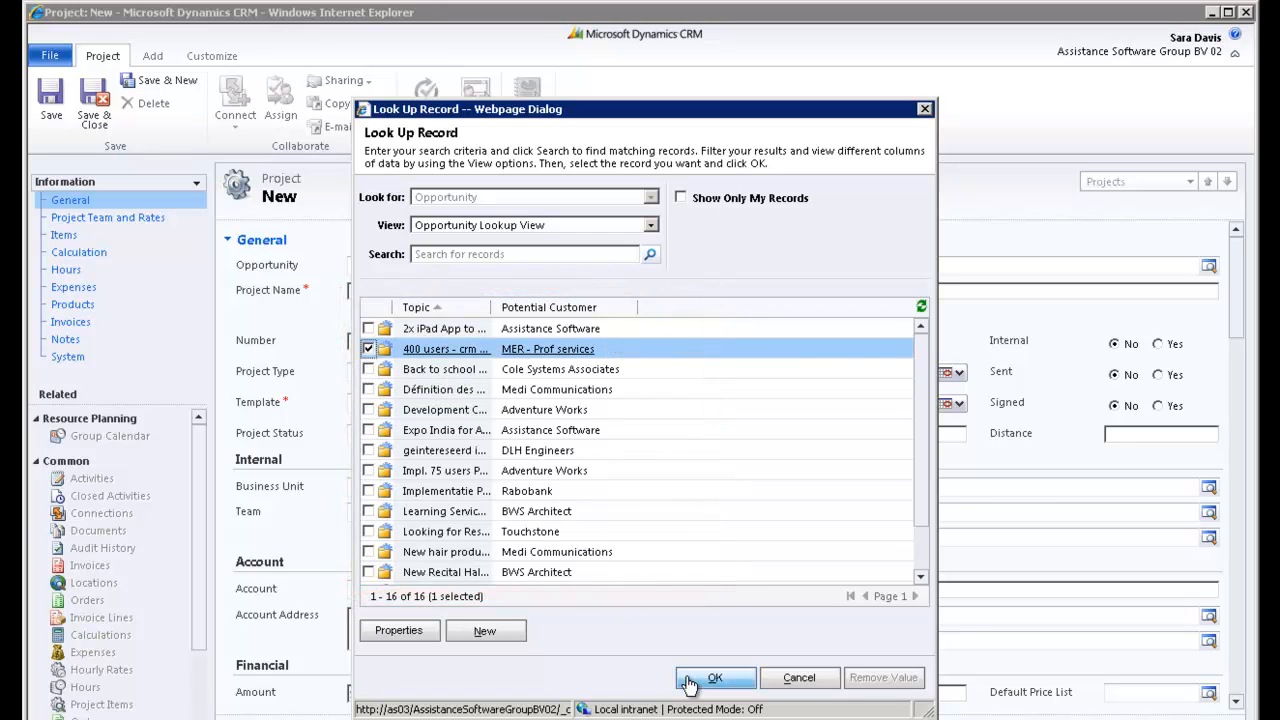
{"action": "left_click", "coordinate": [715, 678]}
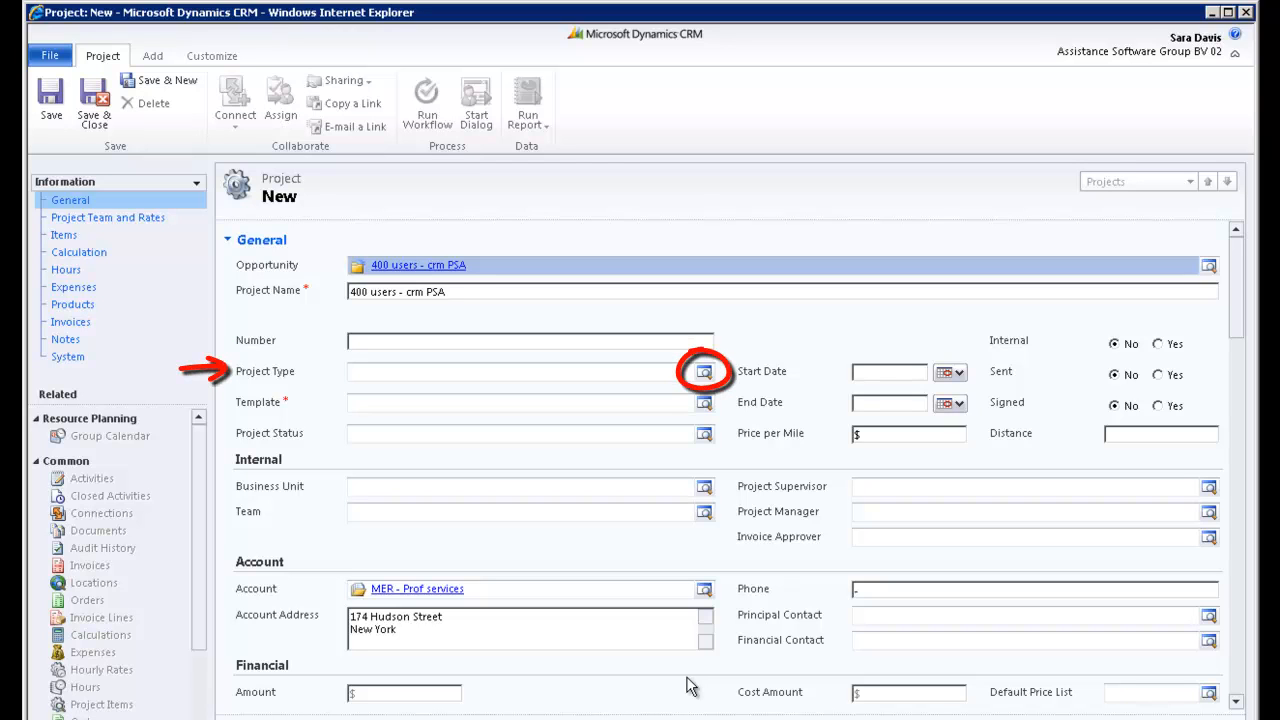
{"action": "mouse_move", "coordinate": [704, 371]}
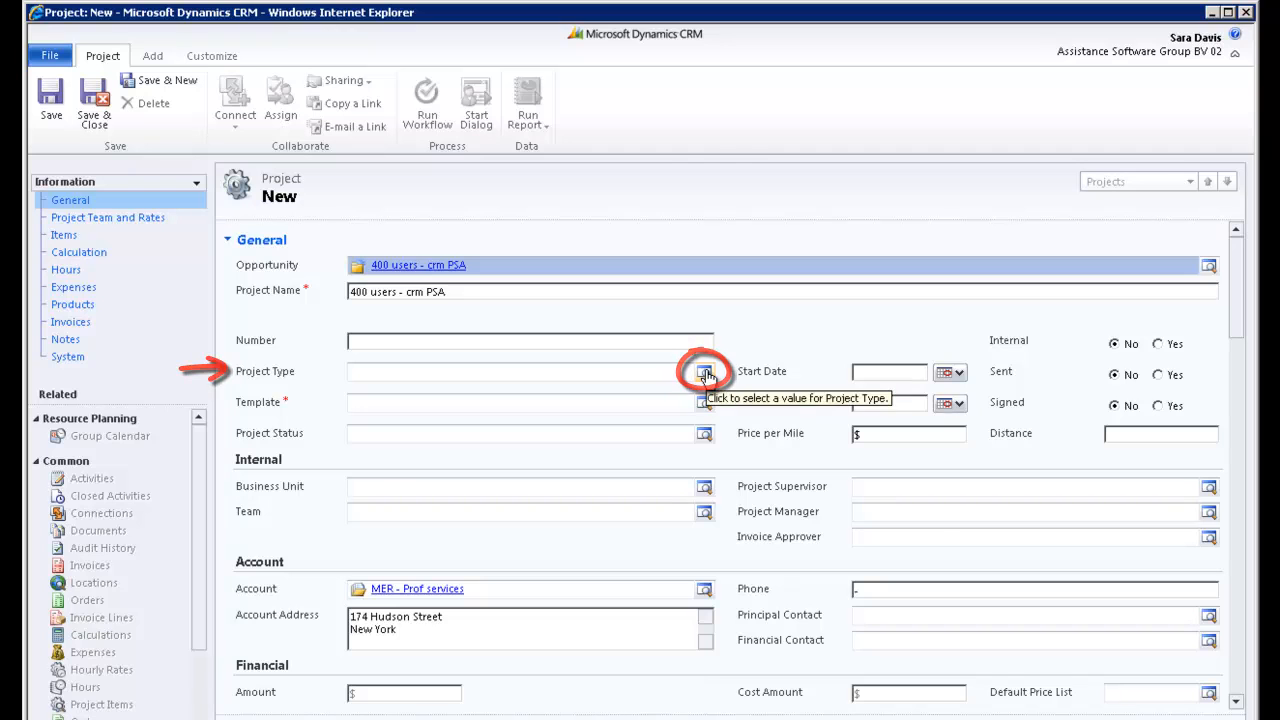
- Pick 'Software implementation' in the Project Type lookup list
{"action": "left_click", "coordinate": [704, 371]}
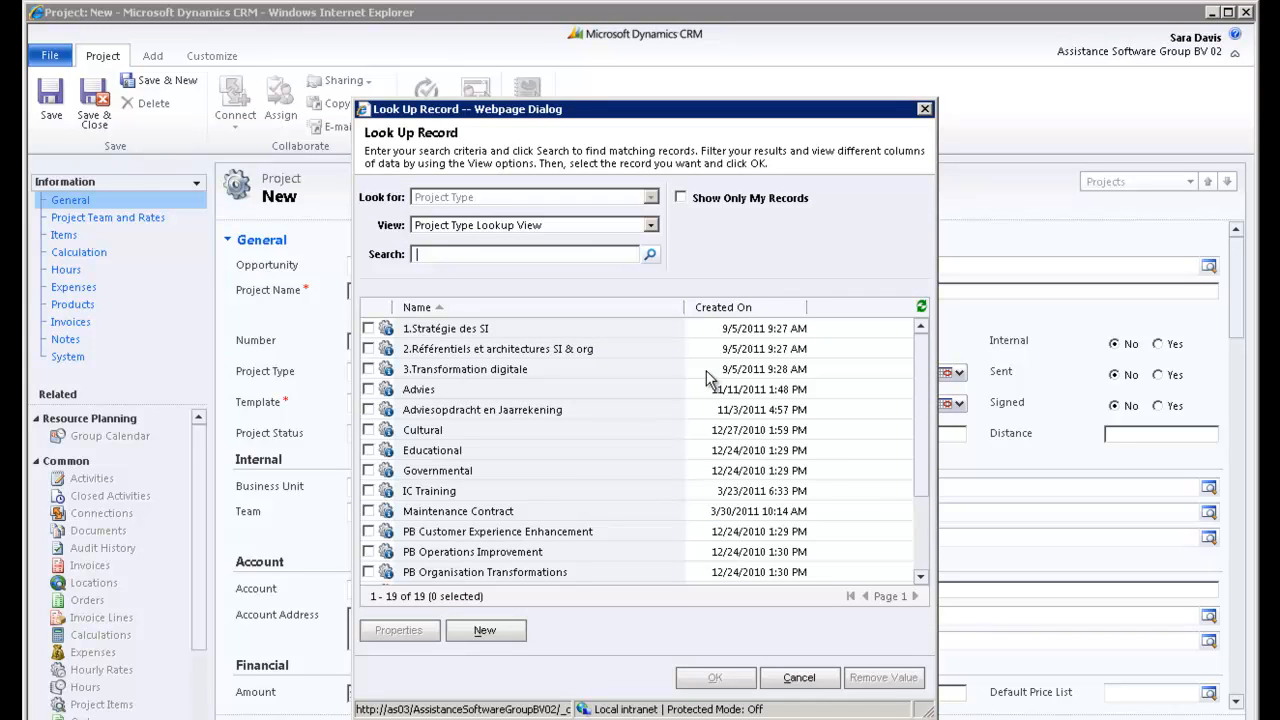
{"action": "mouse_move", "coordinate": [925, 568]}
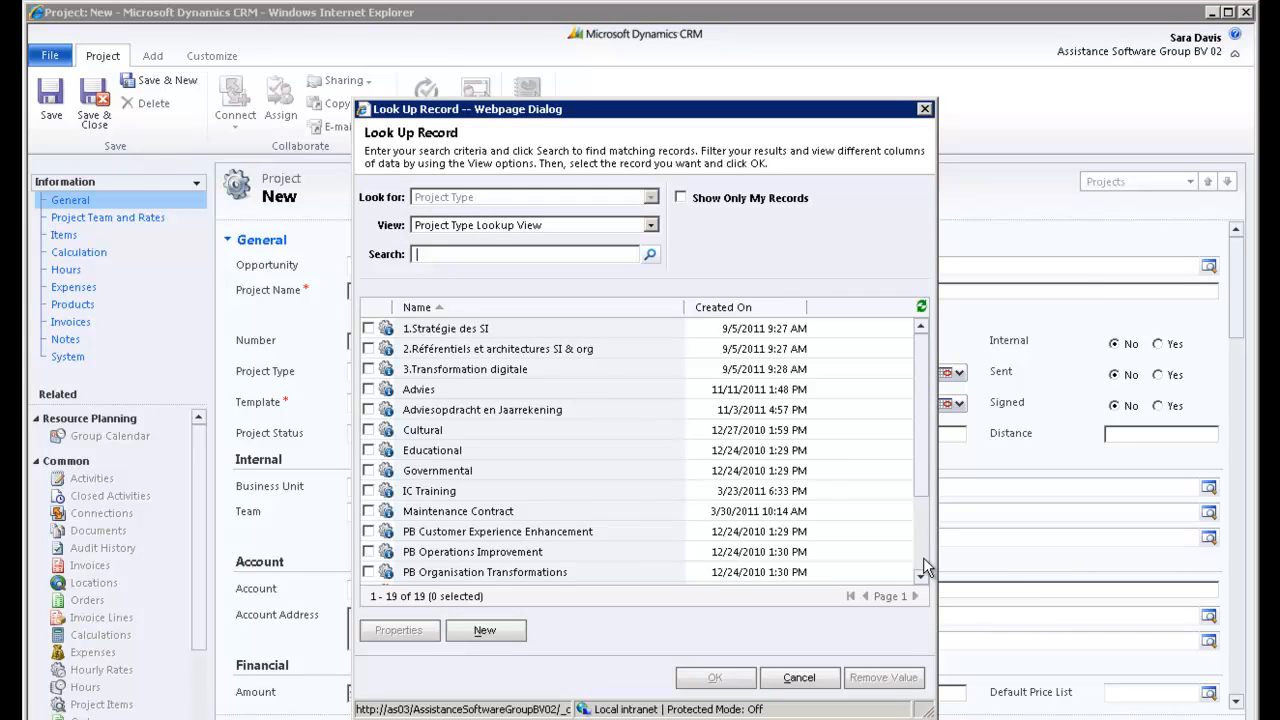
{"action": "left_click", "coordinate": [368, 534]}
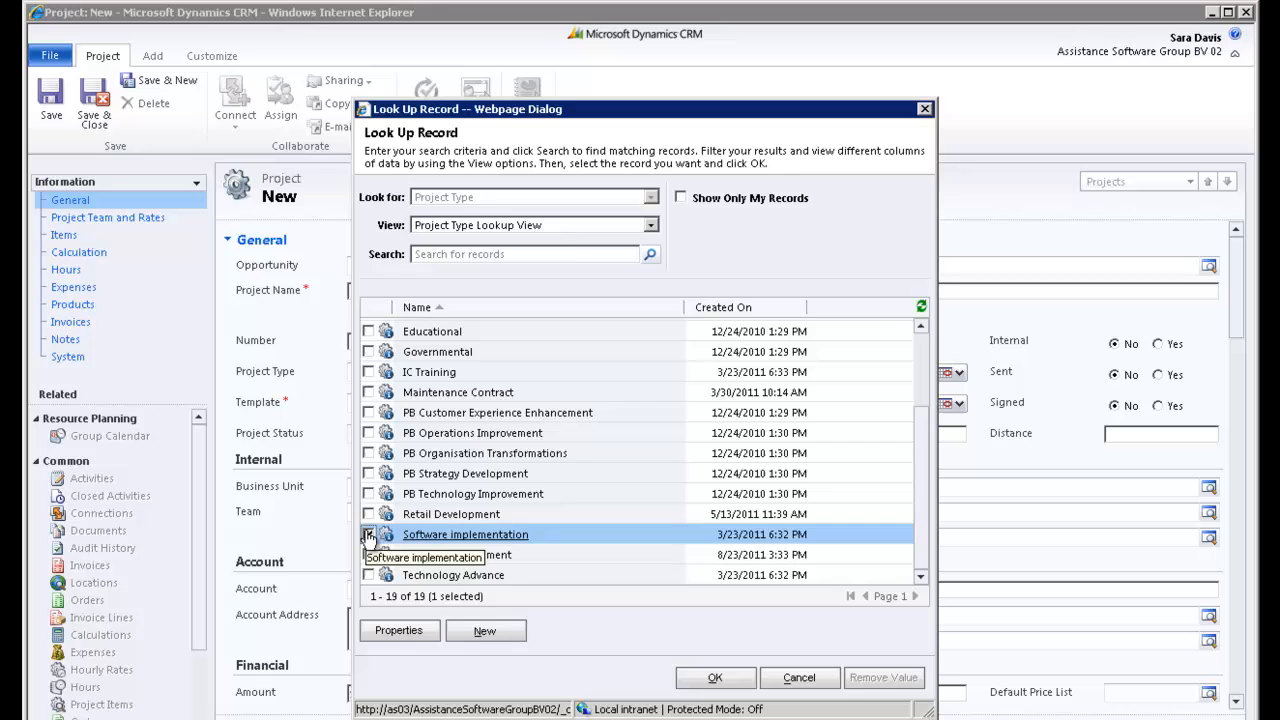
- Confirm 'Software implementation' as type and set the template to 'Sure Step Elements'
{"action": "left_click", "coordinate": [715, 677]}
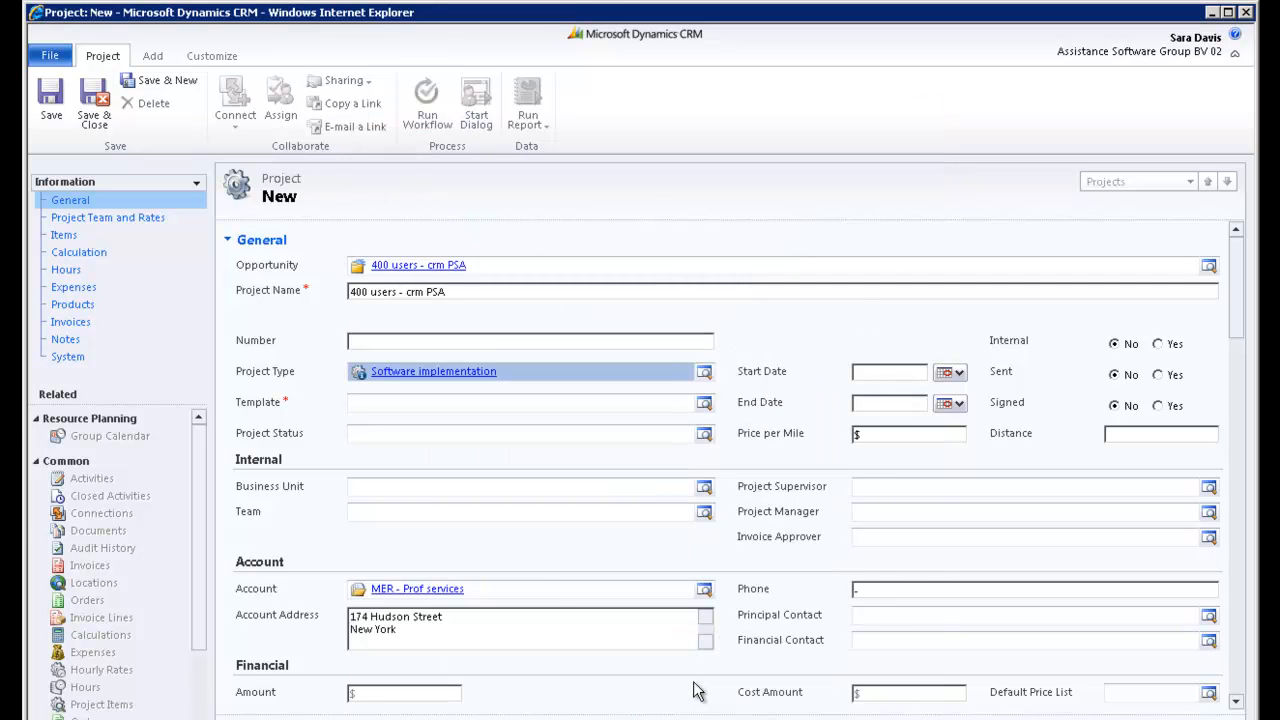
{"action": "left_click", "coordinate": [704, 403]}
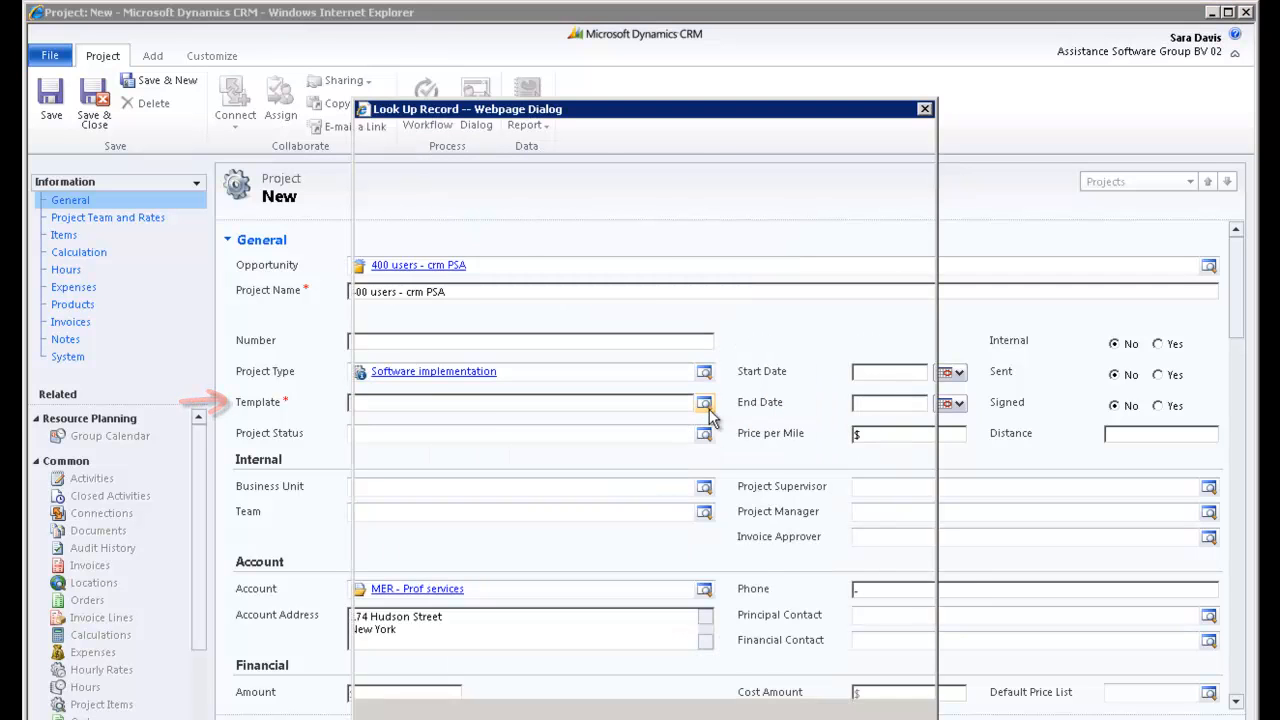
{"action": "left_click", "coordinate": [704, 402]}
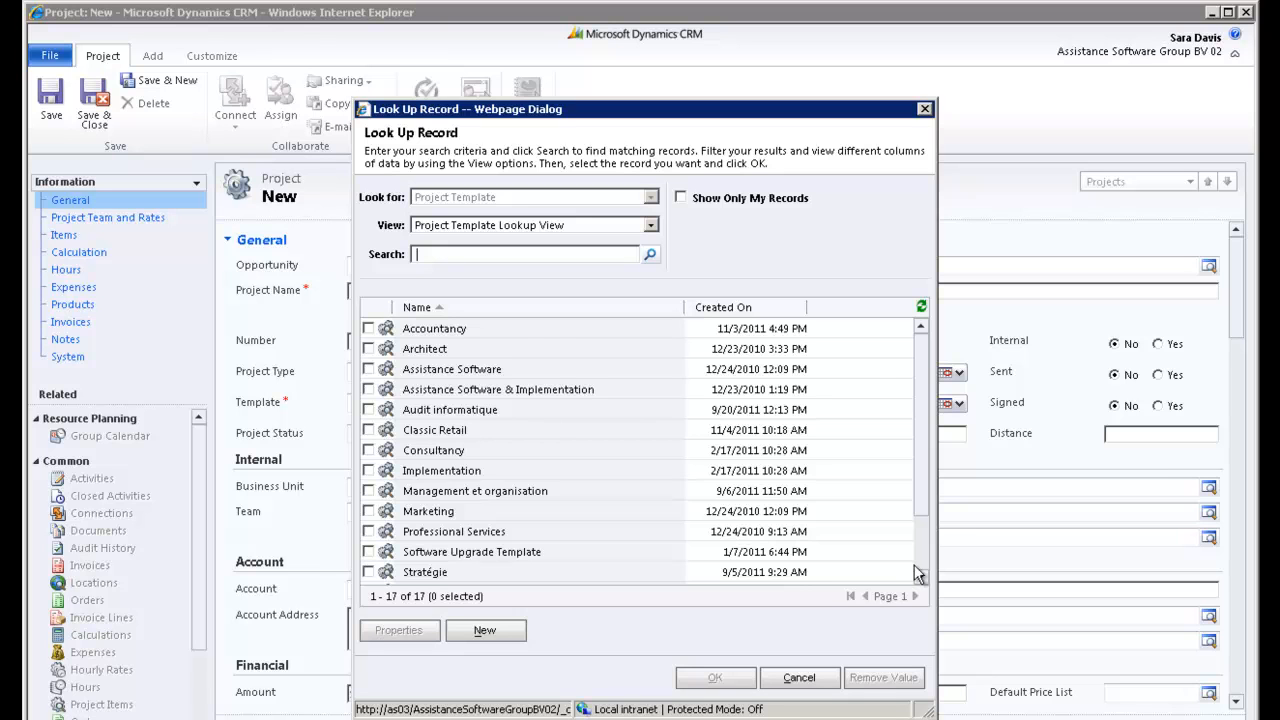
{"action": "scroll", "scroll_direction": "down", "scroll_amount": 3}
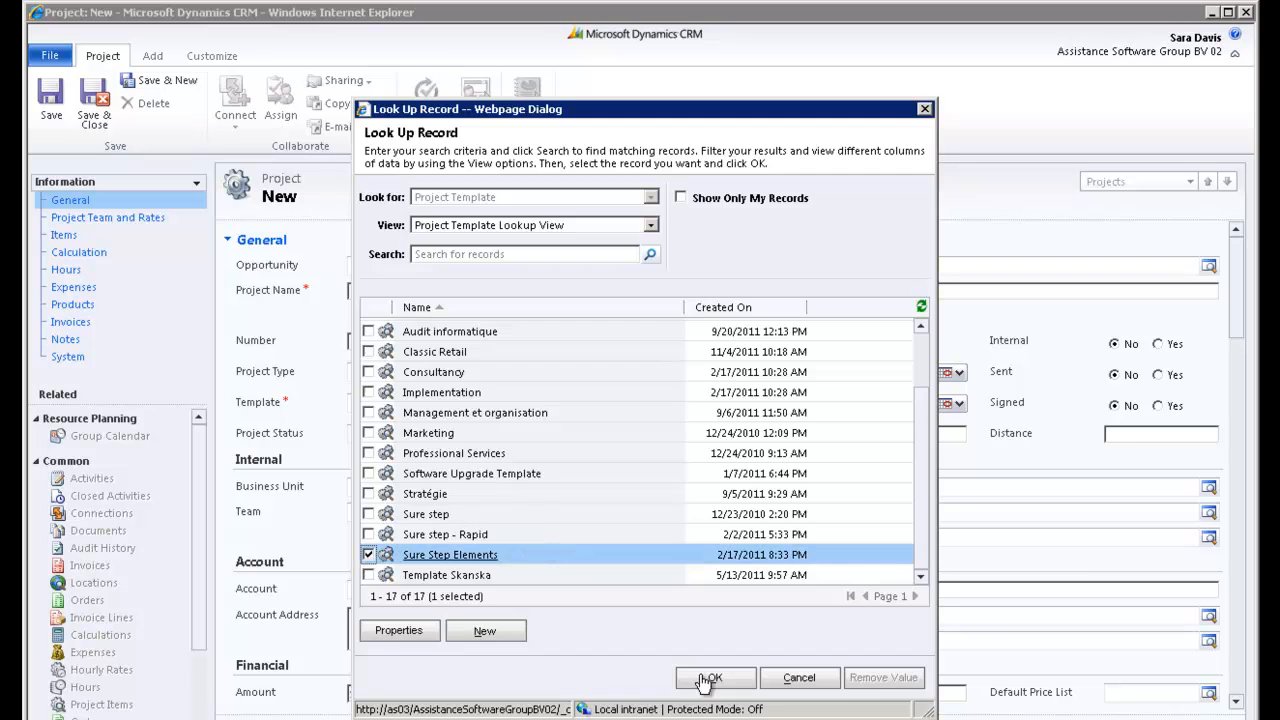
{"action": "left_click", "coordinate": [714, 677]}
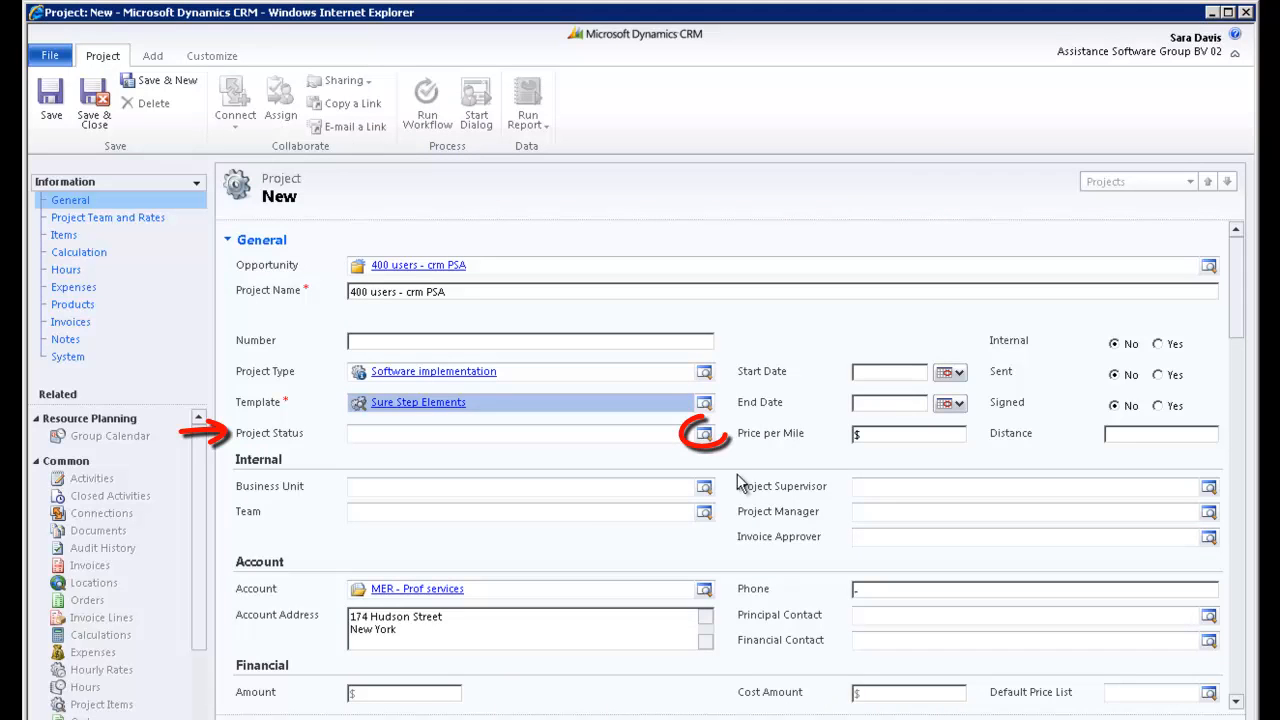
- Choose '20. In progress' in the Project Status lookup and apply it
{"action": "left_click", "coordinate": [704, 434]}
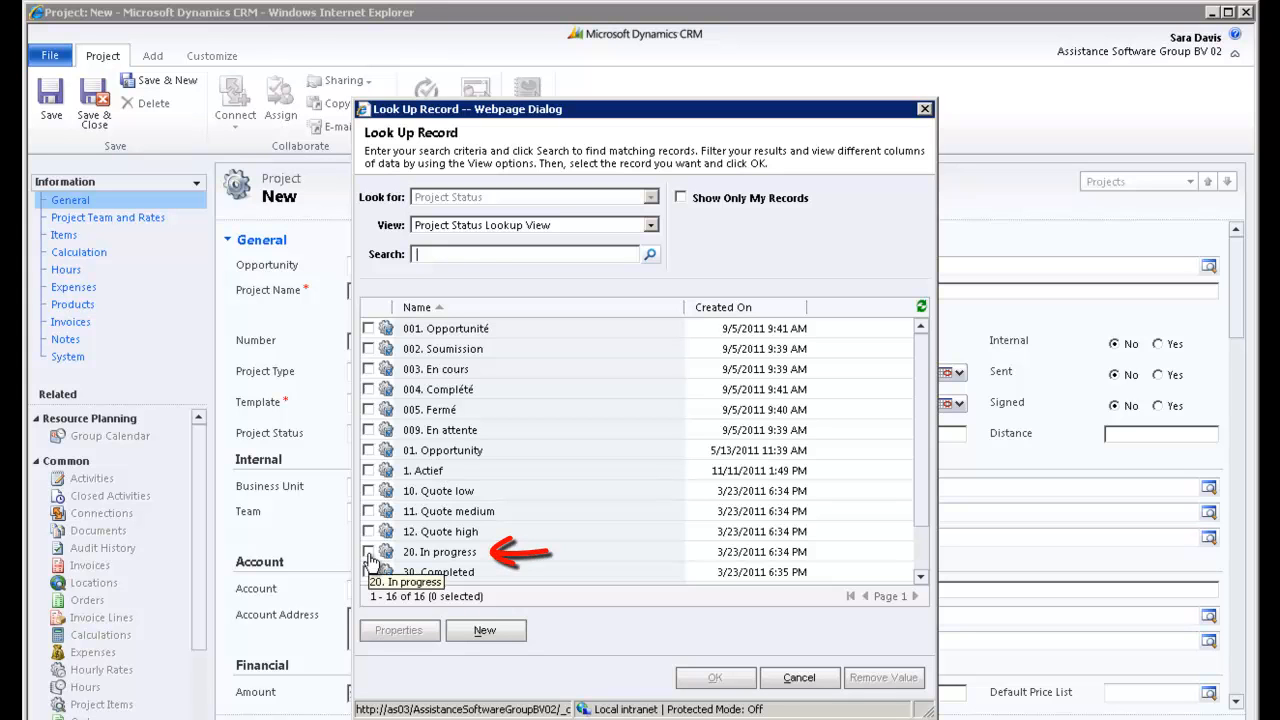
{"action": "left_click", "coordinate": [369, 551]}
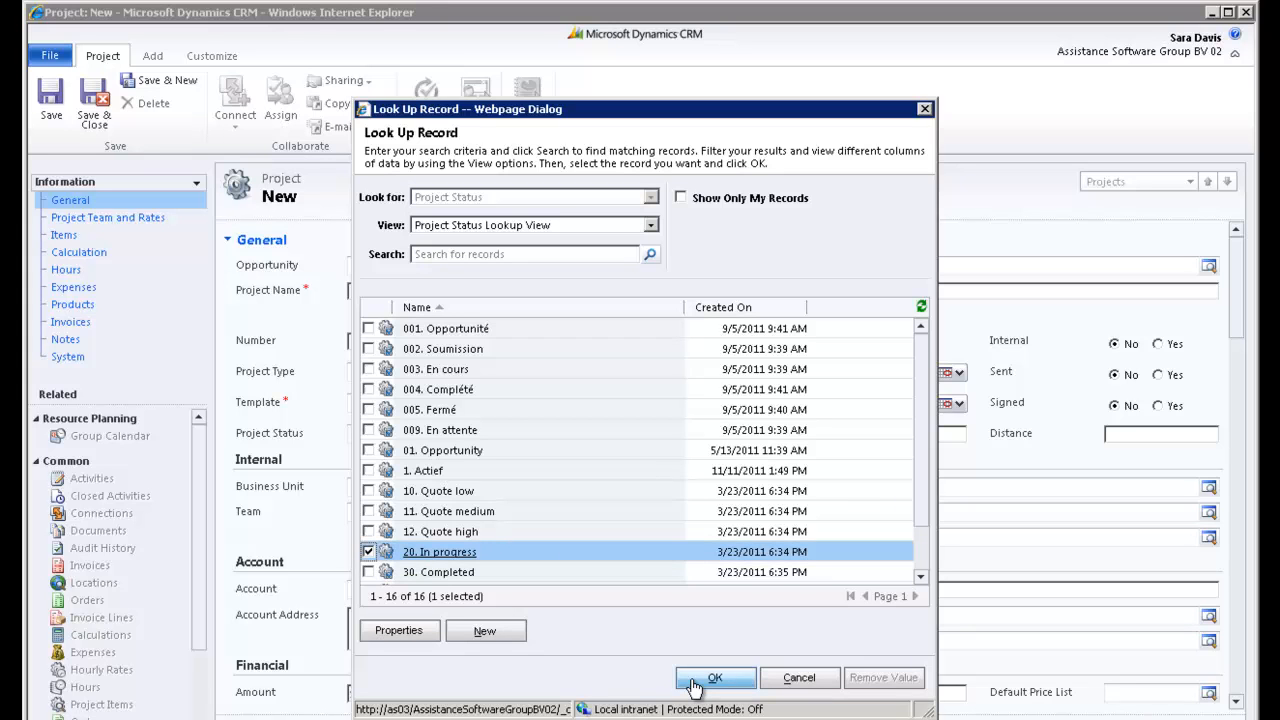
{"action": "left_click", "coordinate": [715, 677]}
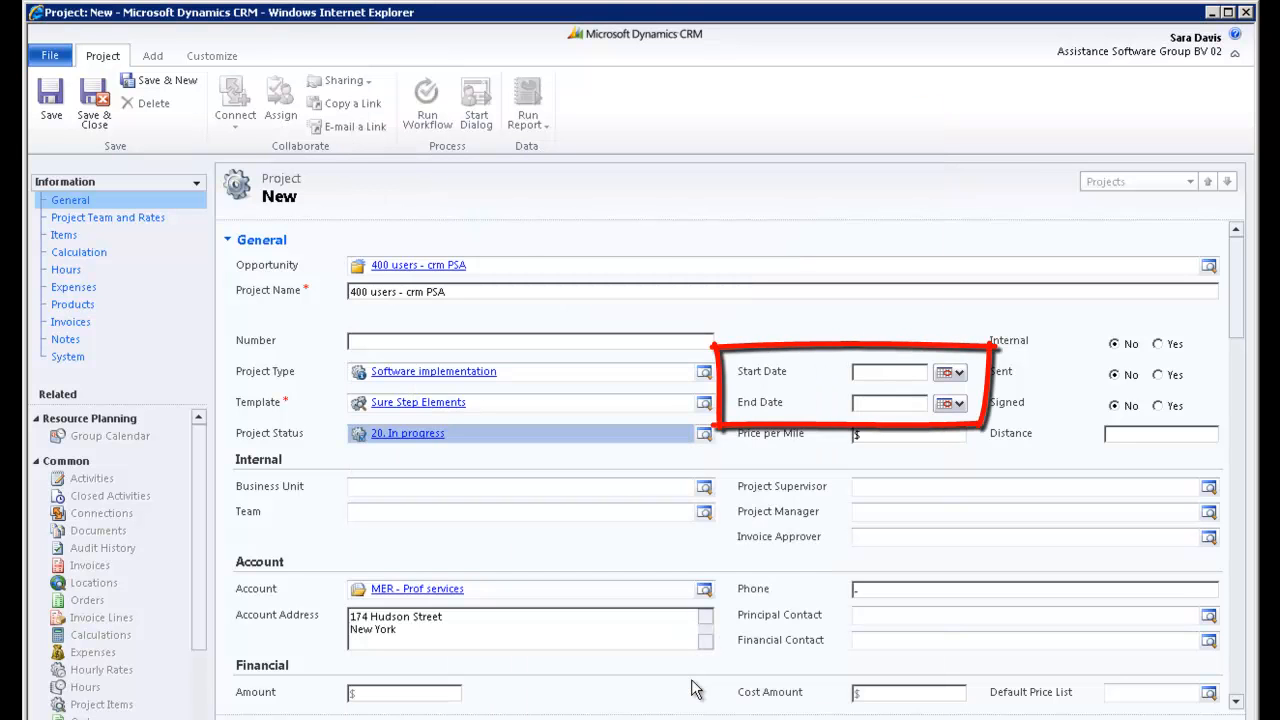
- Enter start date 11/14/2011 and end date 3/2/2012, and set Sent and Signed to Yes
{"action": "left_click", "coordinate": [949, 372]}
{"action": "type", "text": "3/2/2012"}
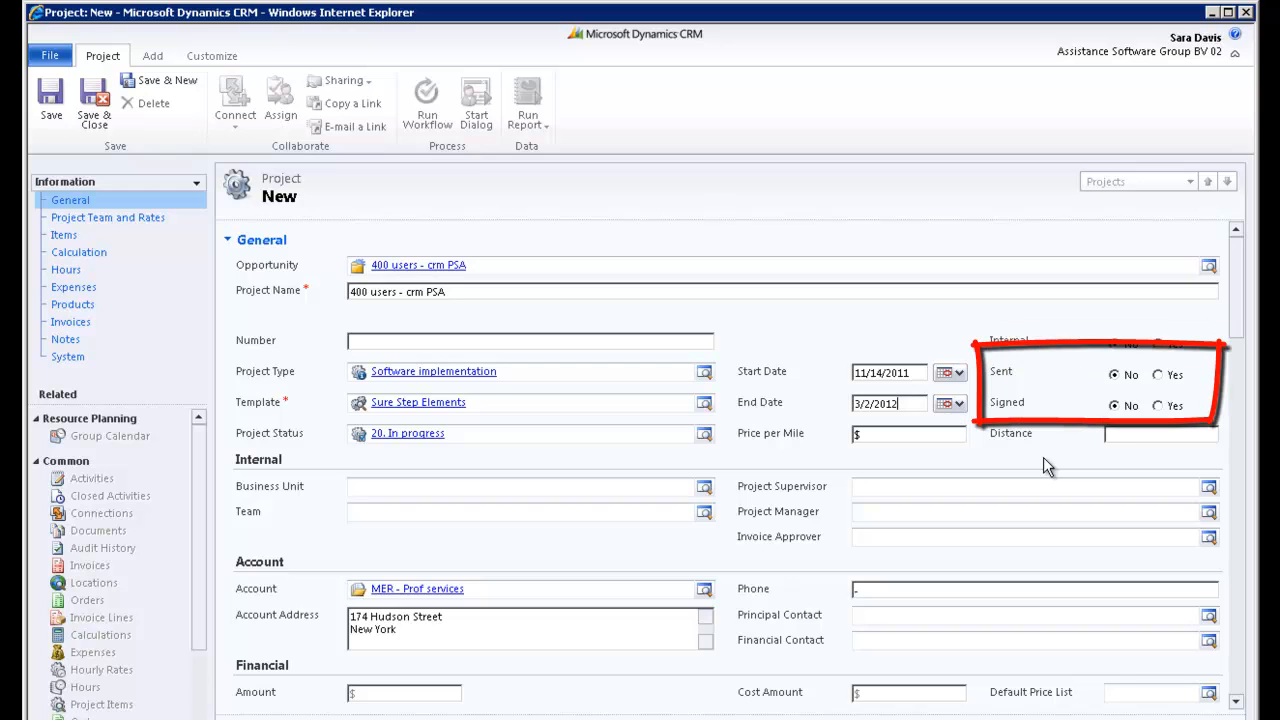
{"action": "mouse_move", "coordinate": [1151, 399]}
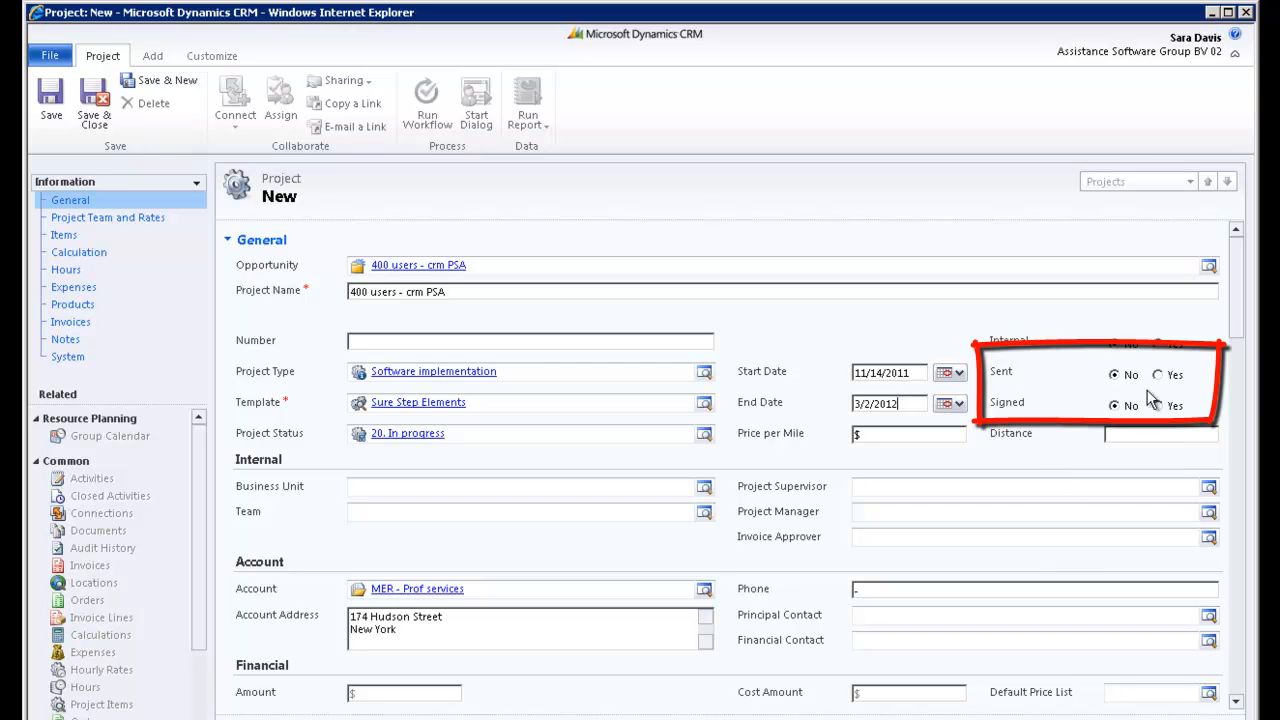
{"action": "left_click", "coordinate": [1158, 374]}
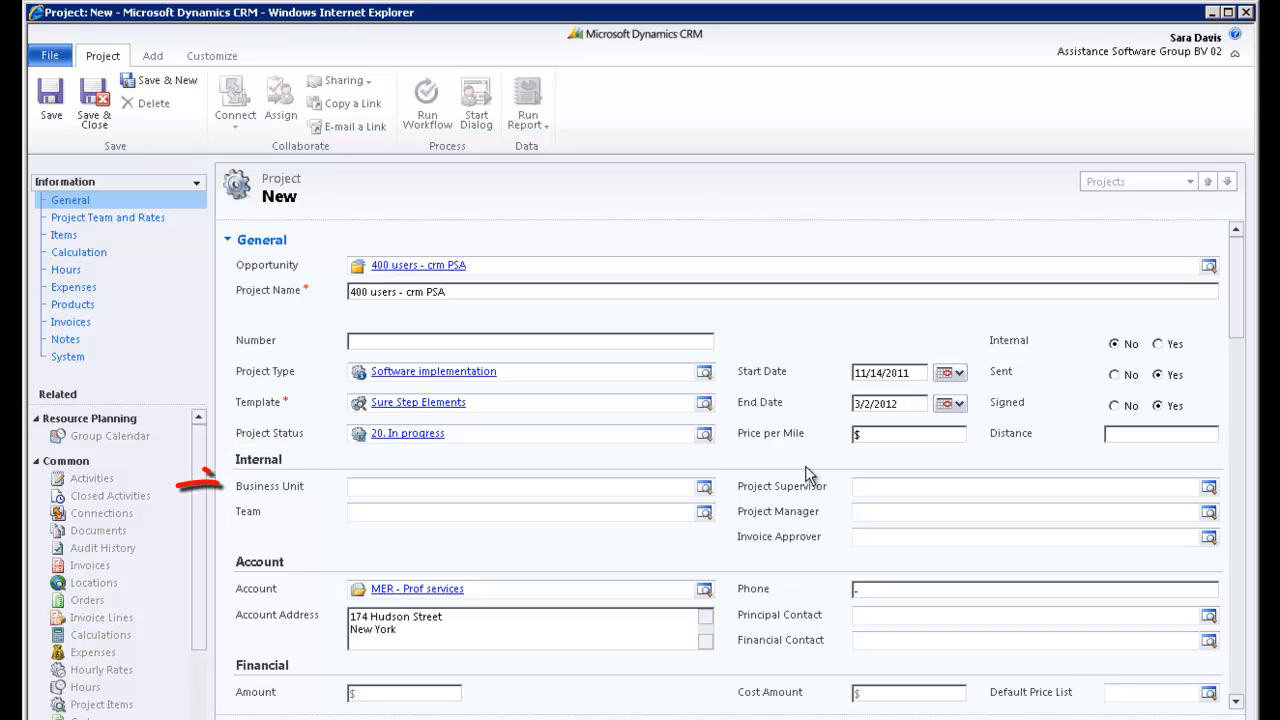
{"action": "mouse_move", "coordinate": [705, 488]}
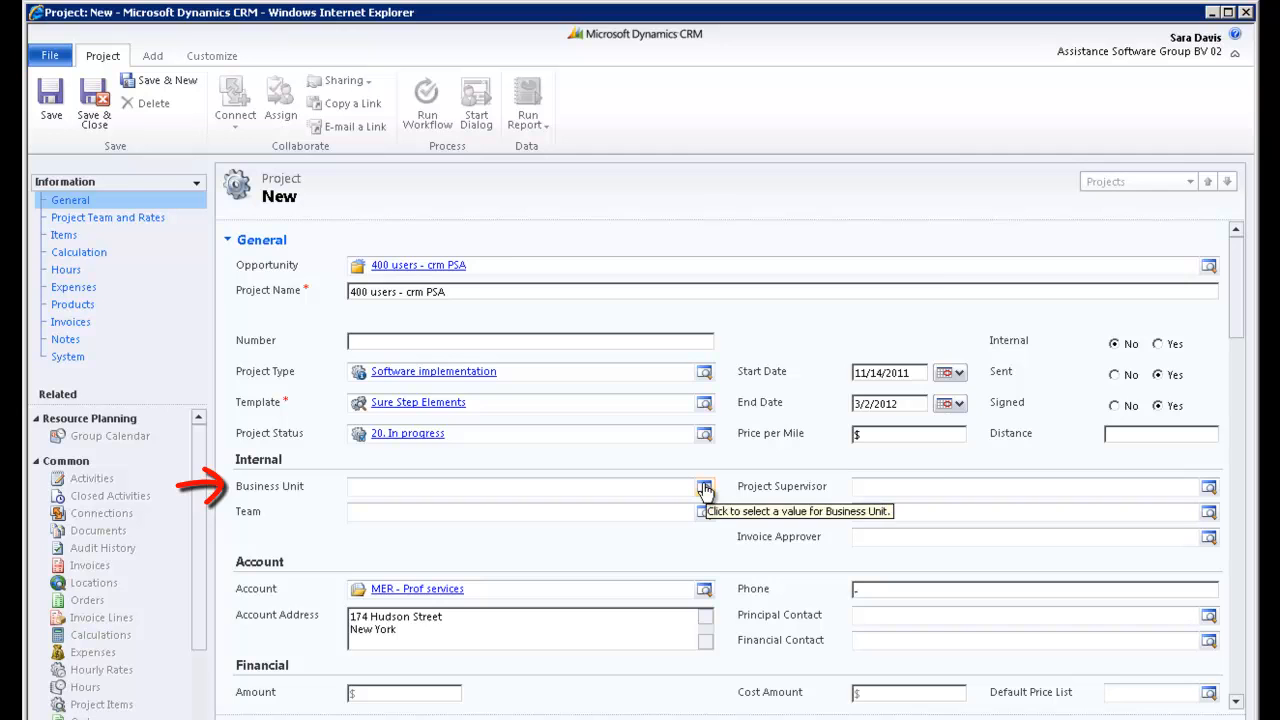
- Set business unit to Assistance Software Group BV 02 and team to Assistance Software
{"action": "left_click", "coordinate": [704, 487]}
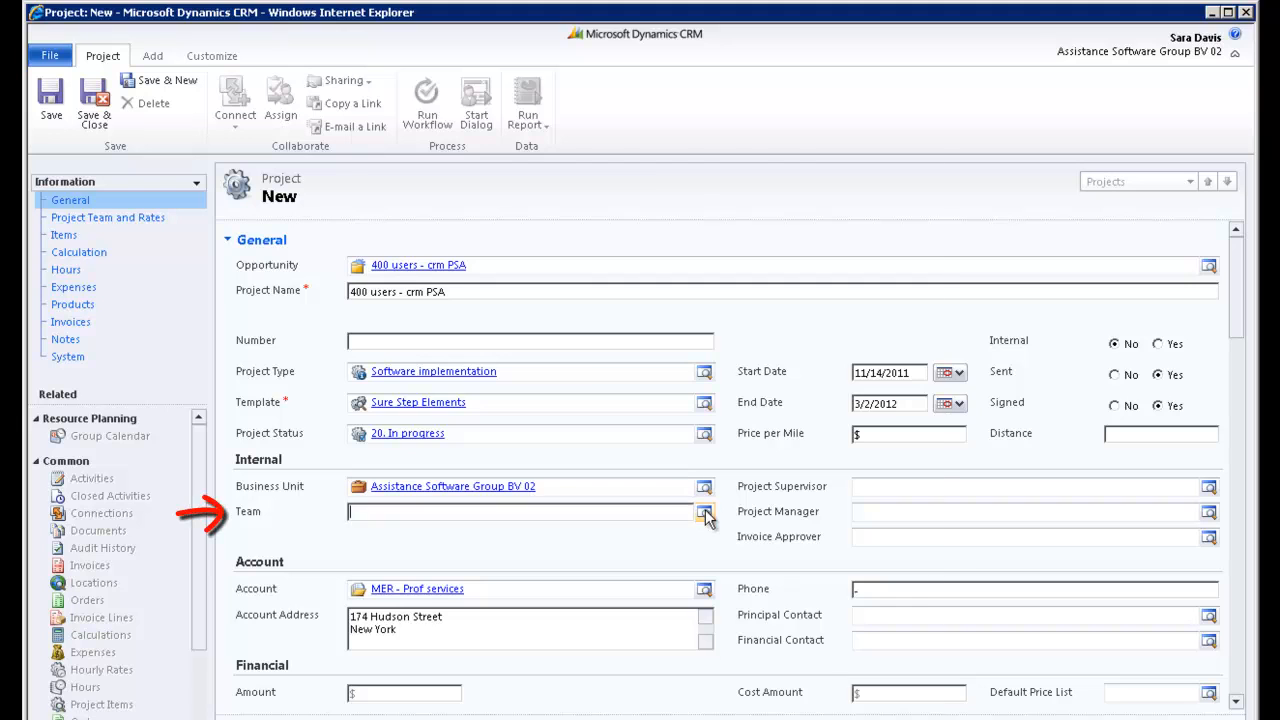
{"action": "left_click", "coordinate": [705, 511]}
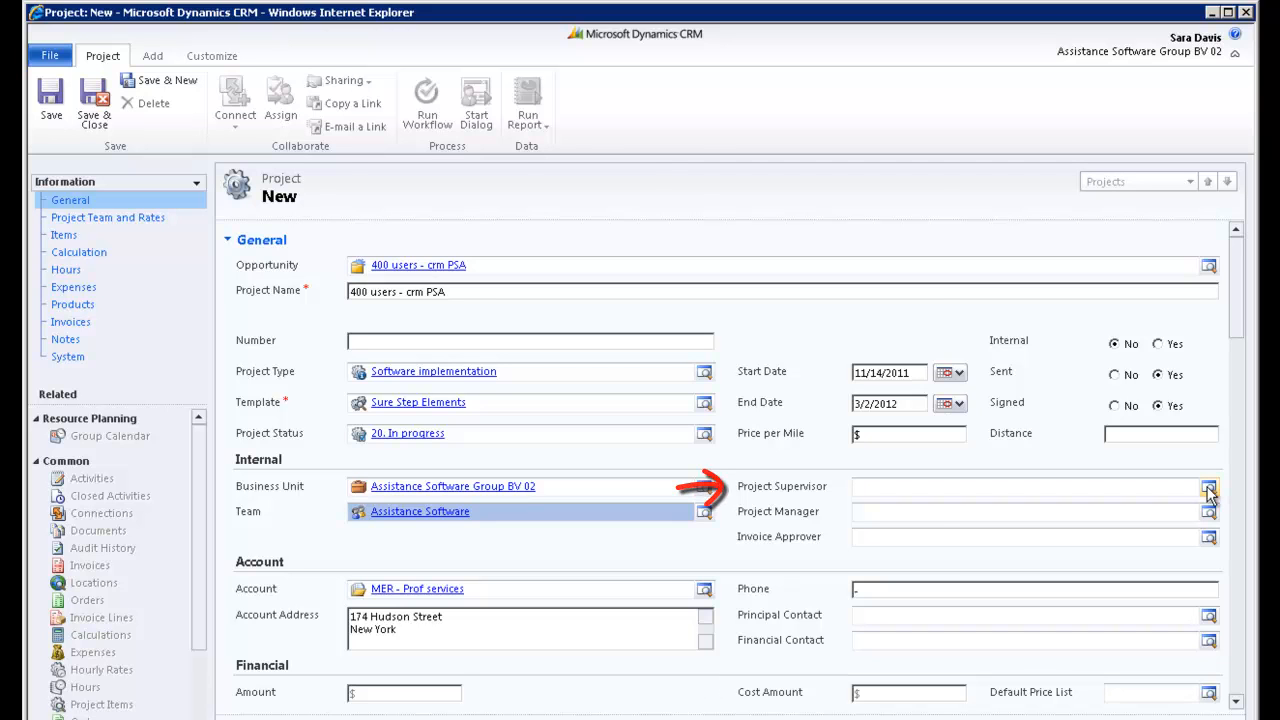
{"action": "left_click", "coordinate": [1209, 488]}
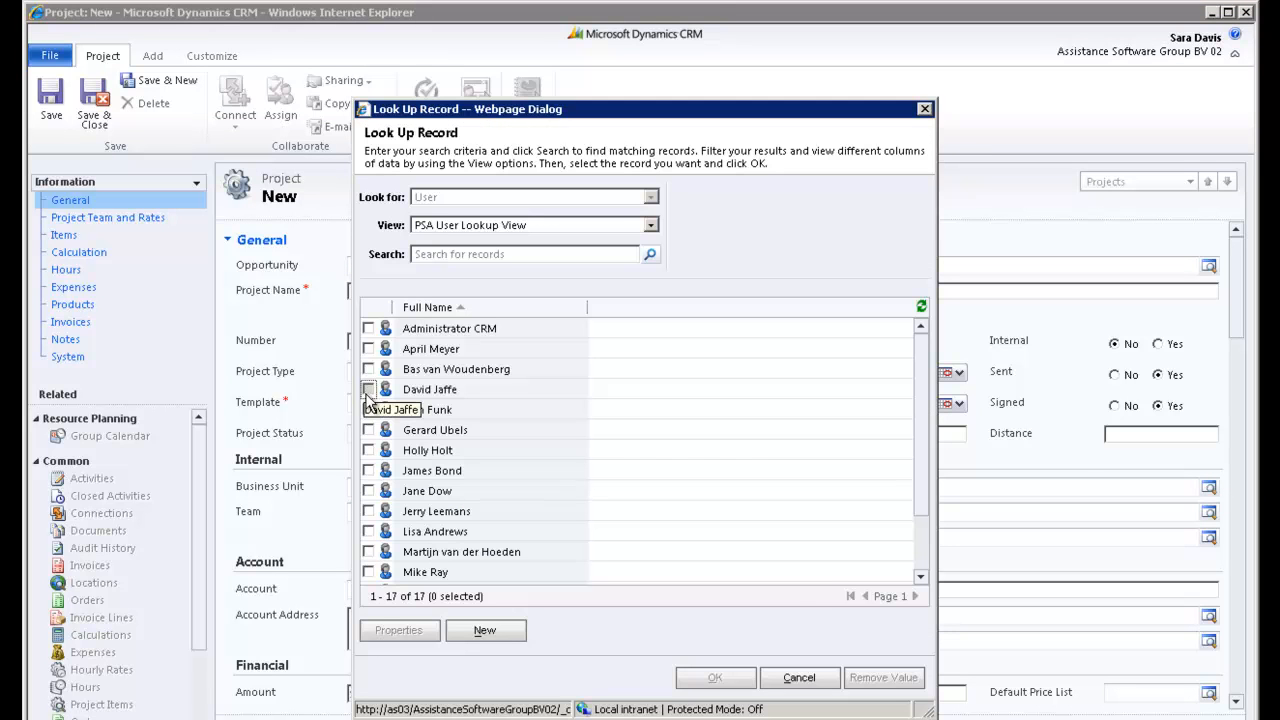
{"action": "left_click", "coordinate": [714, 677]}
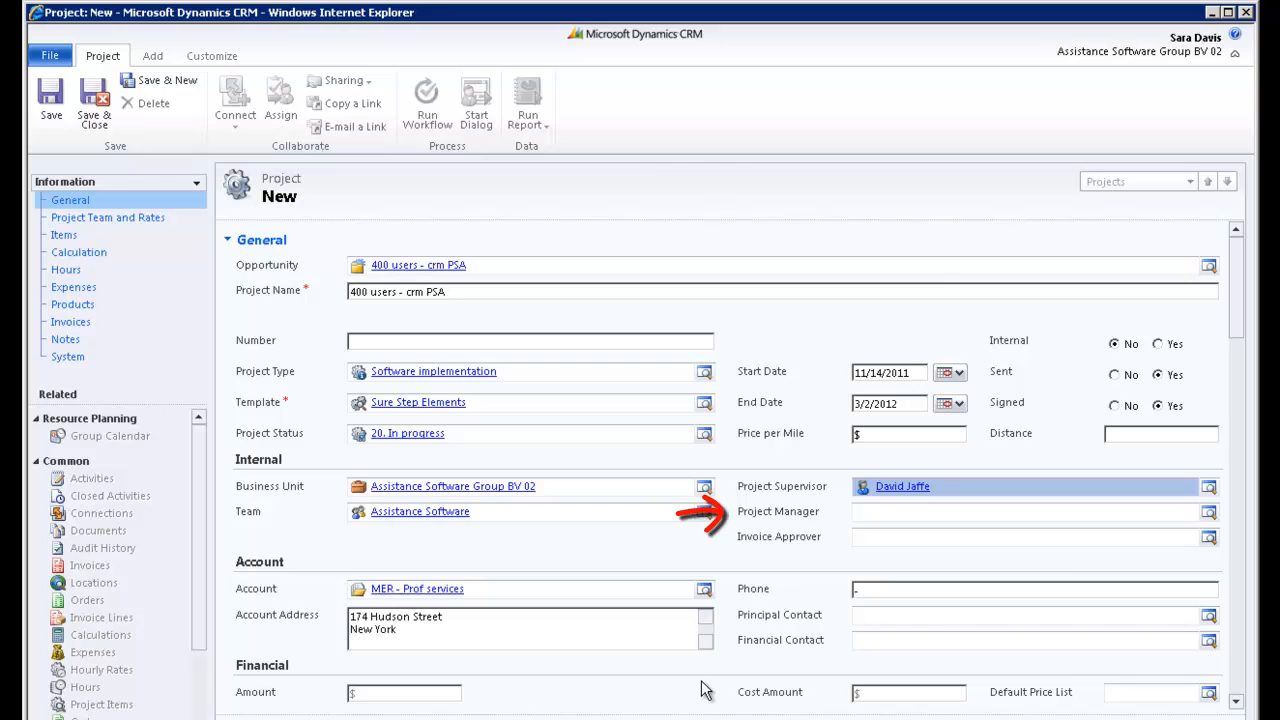
{"action": "left_click", "coordinate": [1209, 511]}
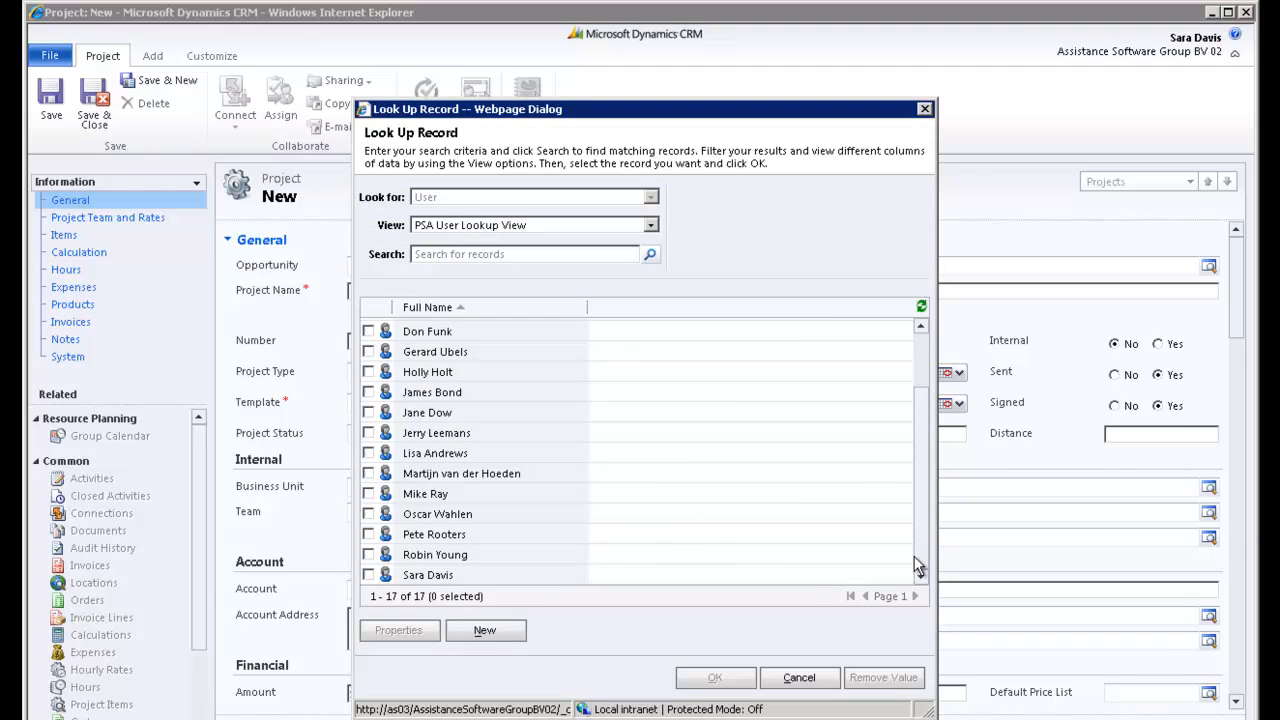
{"action": "left_click", "coordinate": [715, 677]}
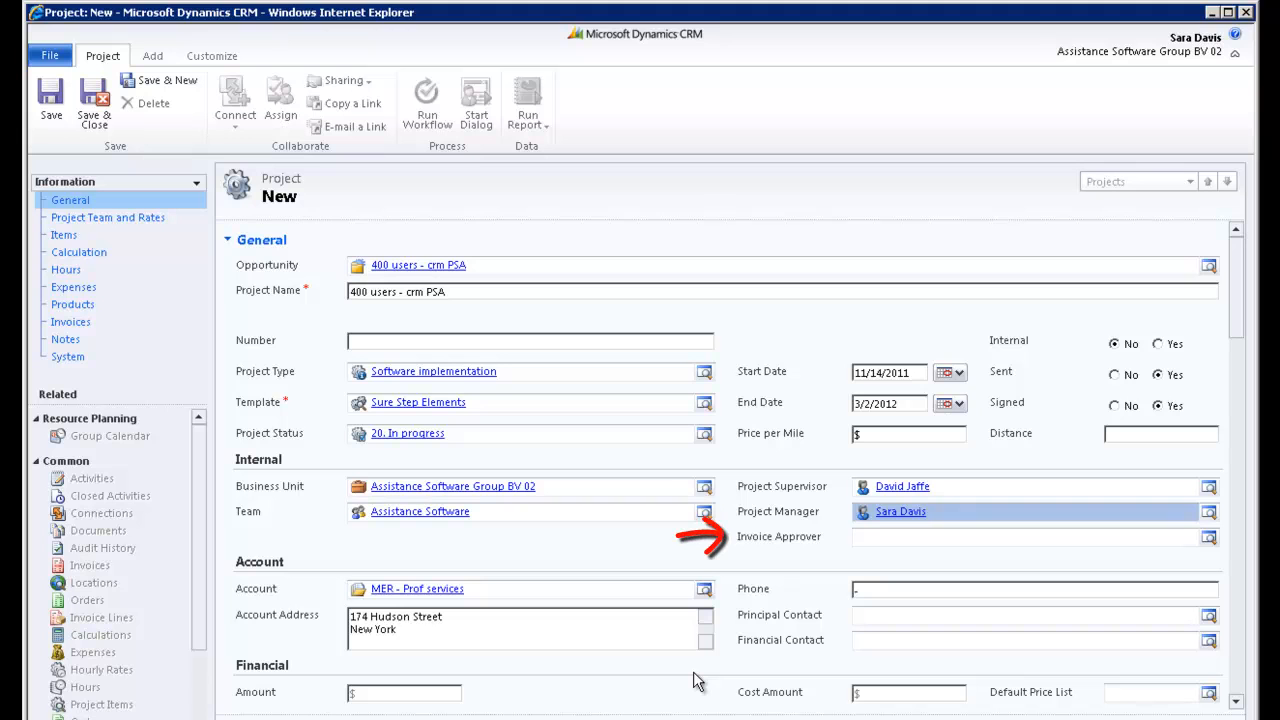
{"action": "mouse_move", "coordinate": [1209, 539]}
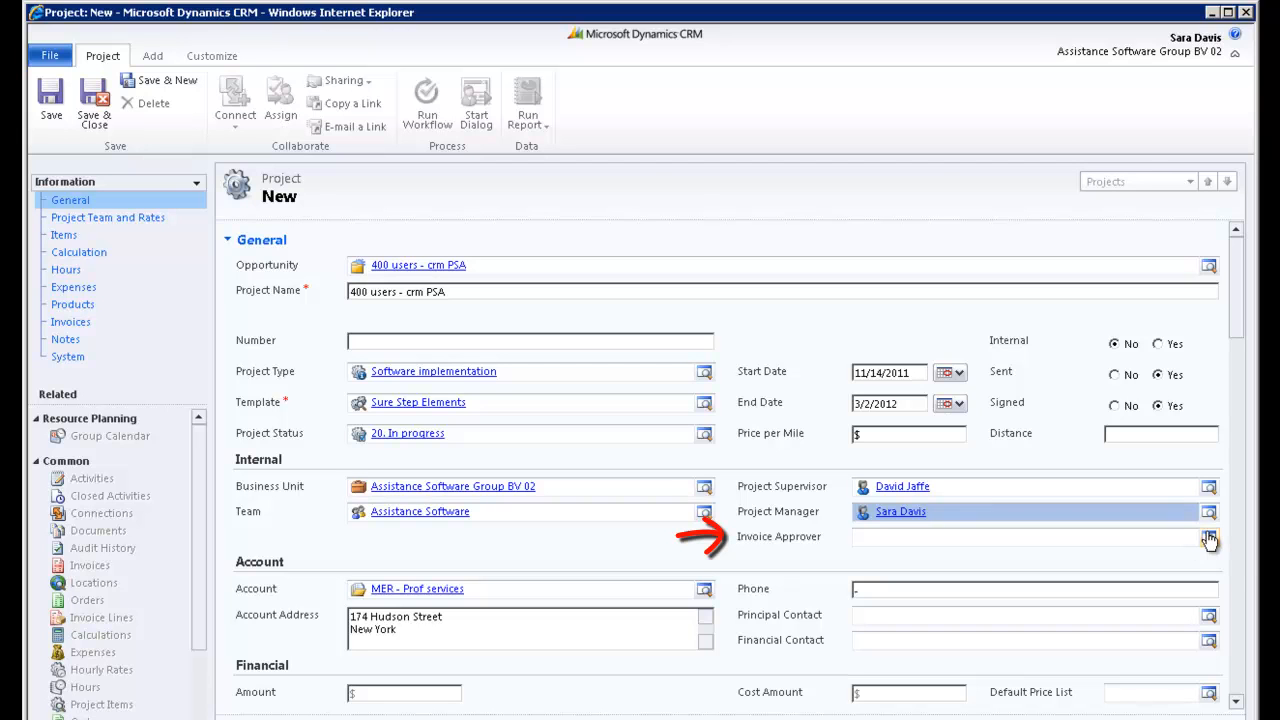
{"action": "left_click", "coordinate": [1209, 540]}
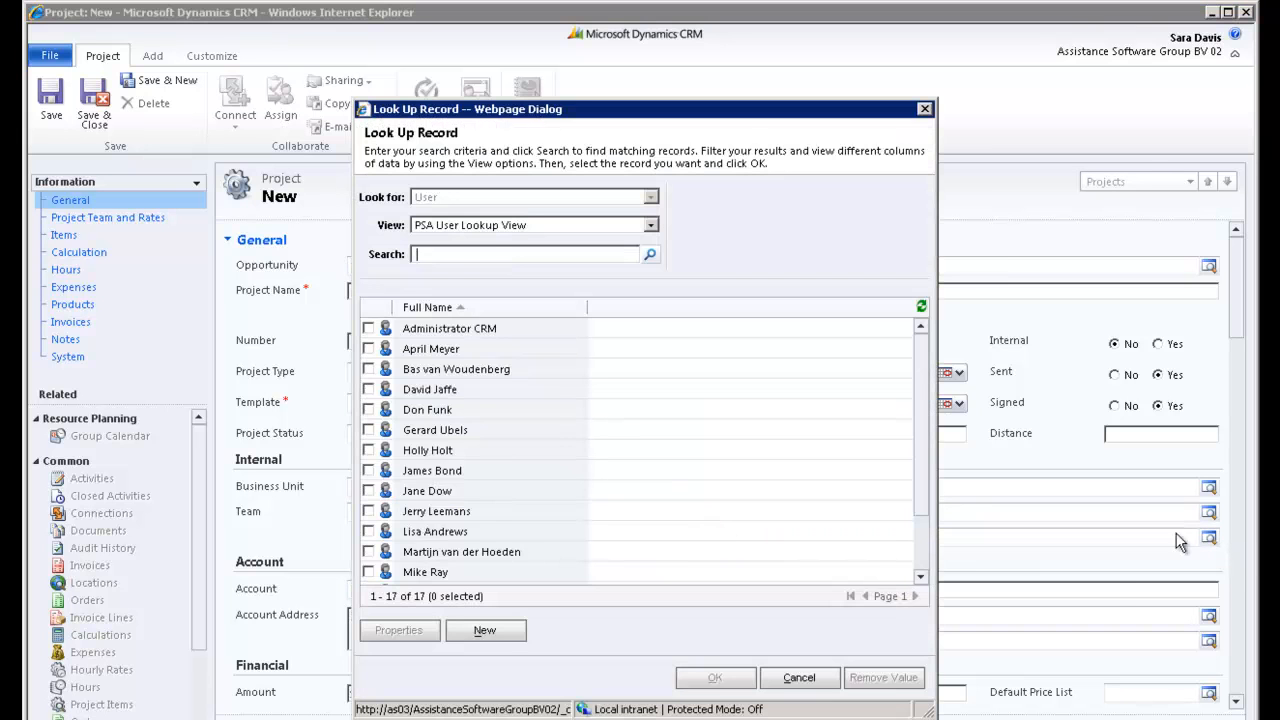
{"action": "left_click", "coordinate": [427, 574]}
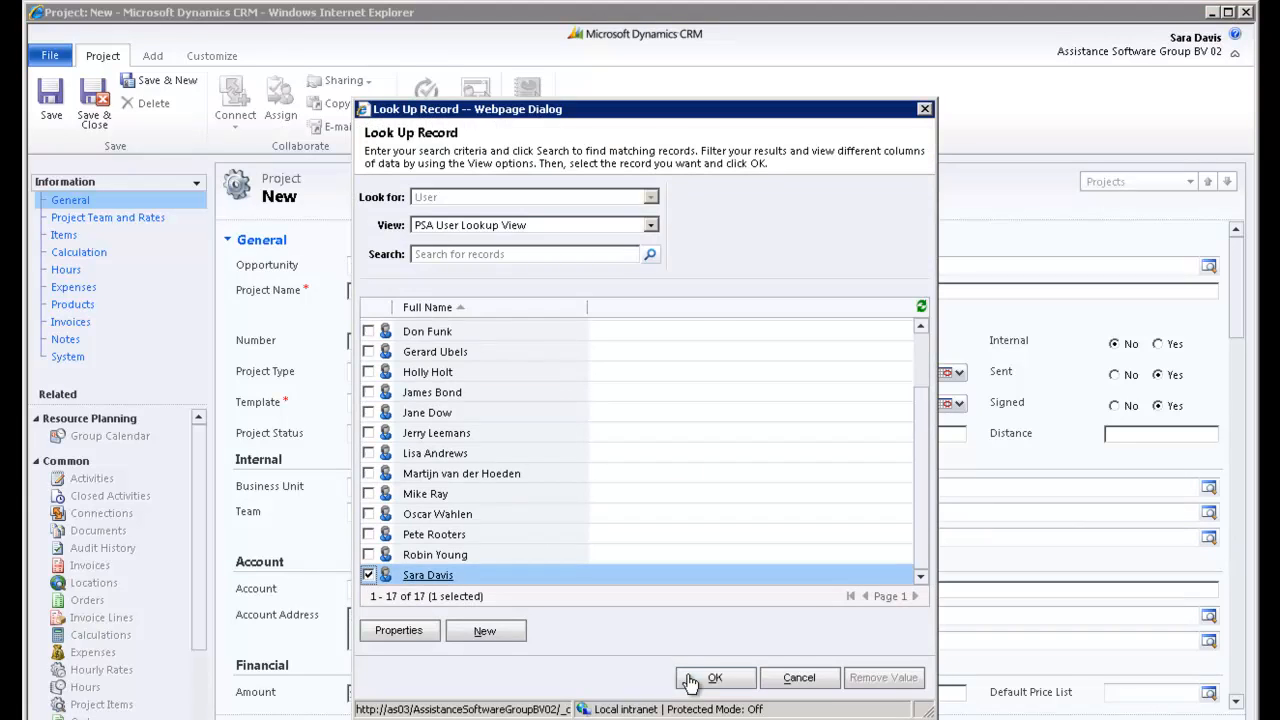
{"action": "left_click", "coordinate": [715, 677]}
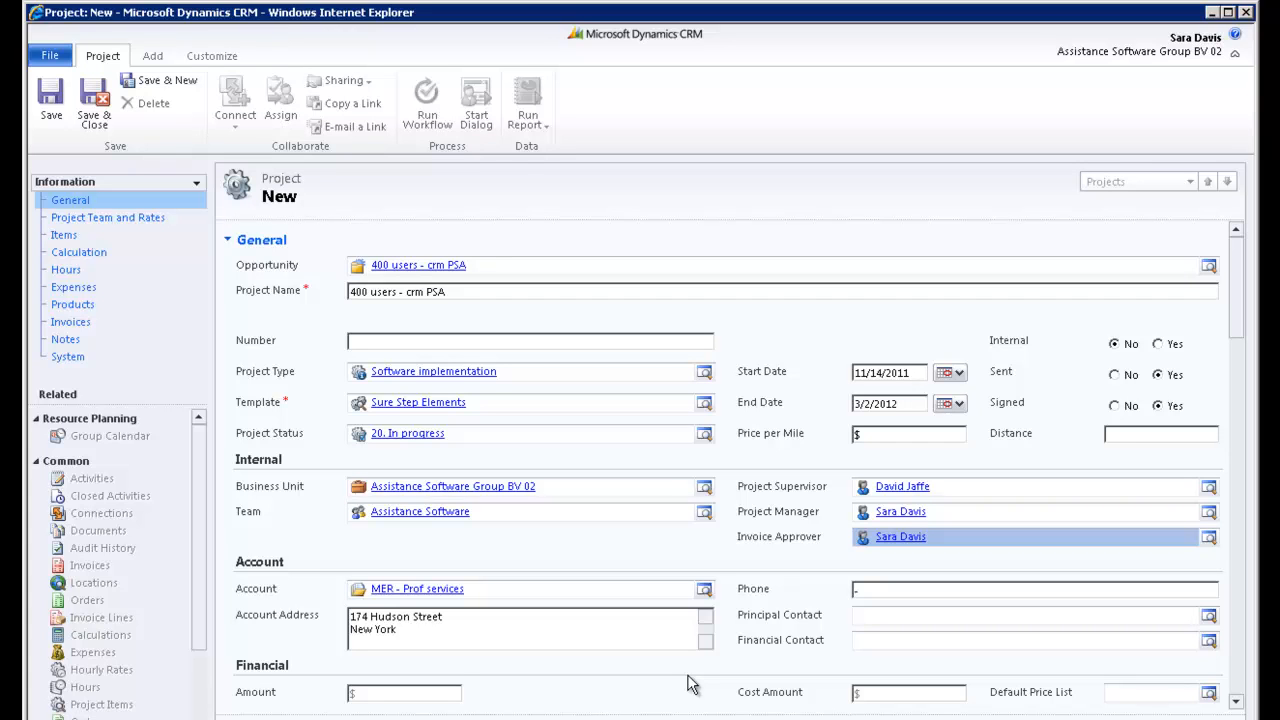
- Scroll down to review the Financial amounts and Project Team and Rates sections
{"action": "scroll", "scroll_direction": "down", "scroll_amount": 3}
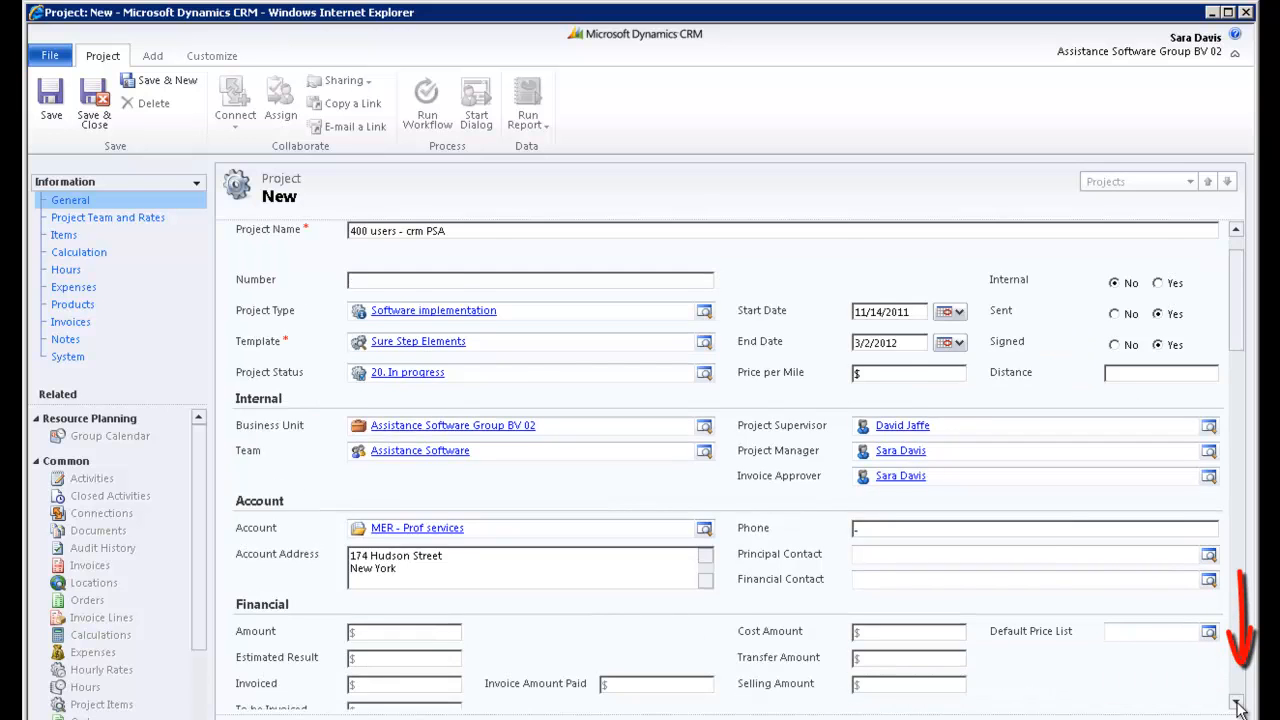
{"action": "scroll", "scroll_direction": "down", "scroll_amount": 3}
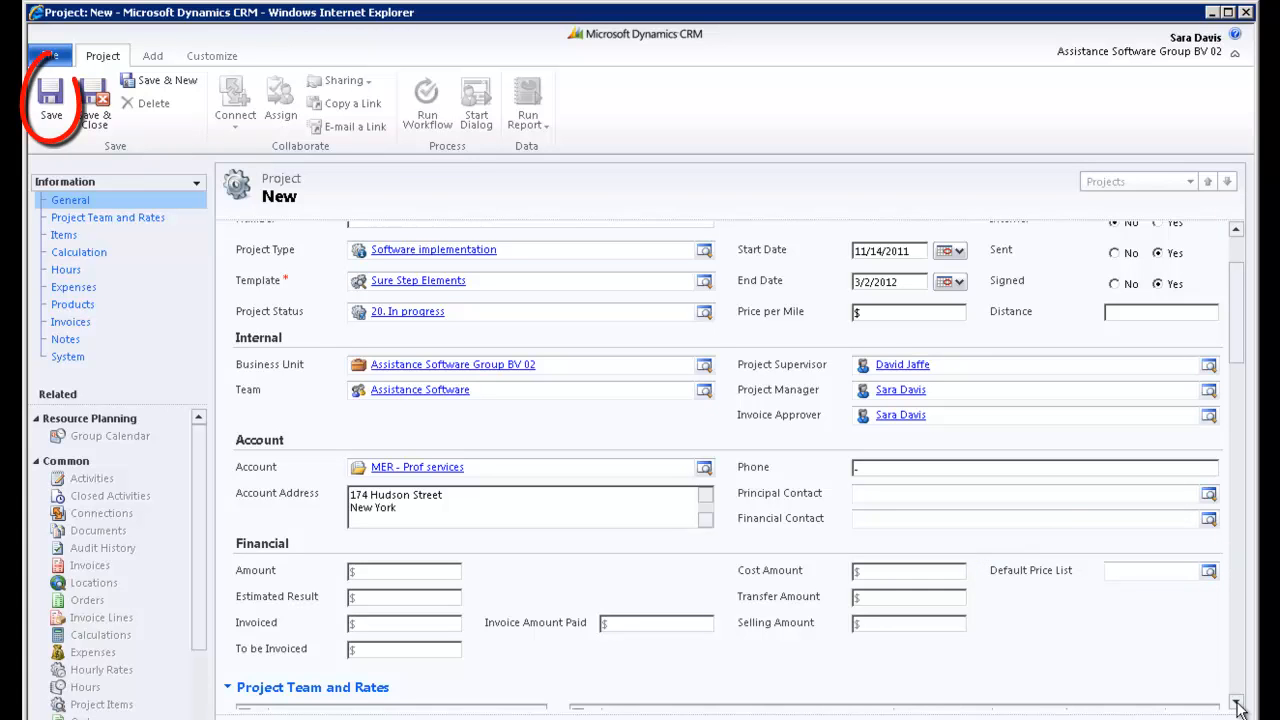
{"action": "mouse_move", "coordinate": [51, 100]}
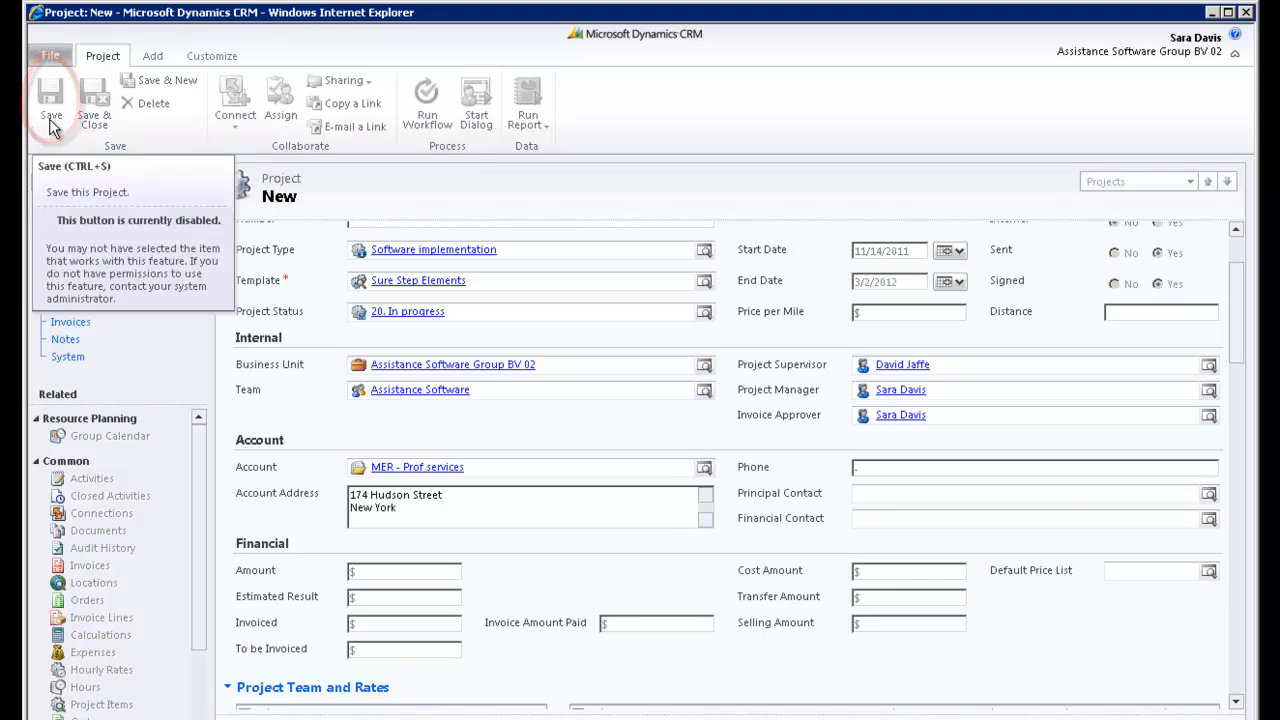
- Save the project as '2011.0054 400 users - crm PSA' and view Project Team and Rates
{"action": "left_click", "coordinate": [50, 100]}
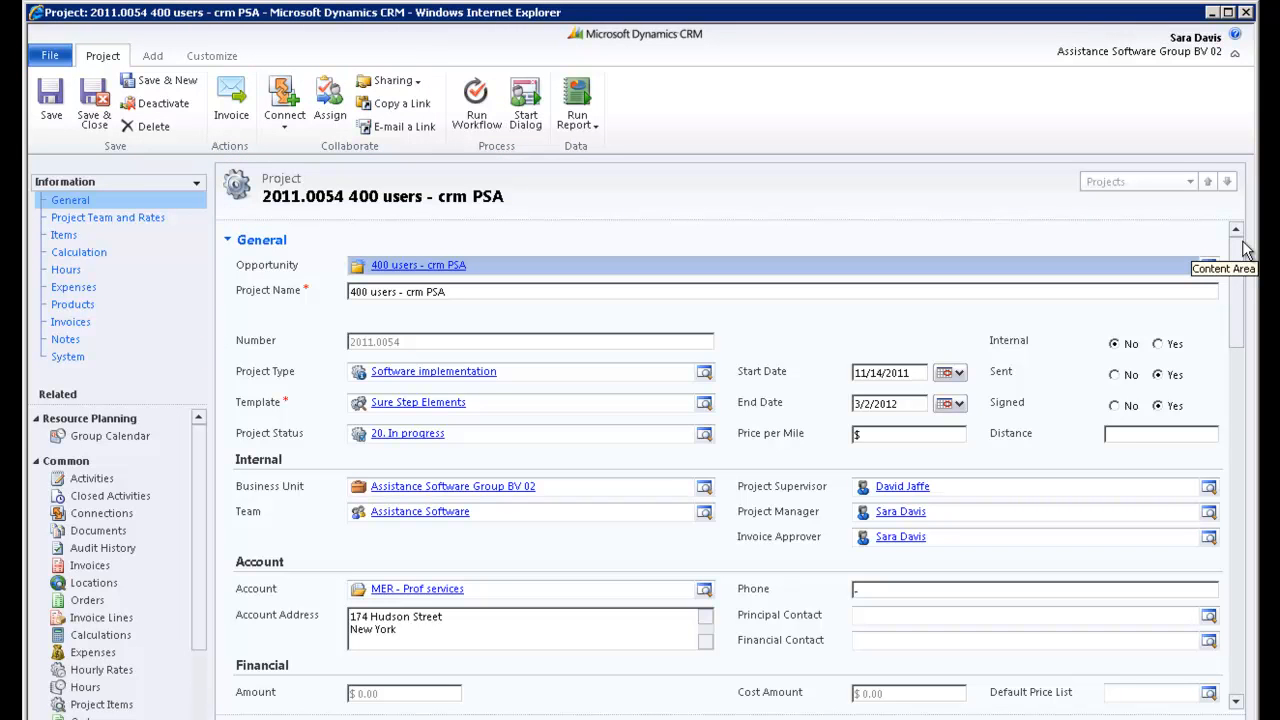
{"action": "left_click", "coordinate": [108, 217]}
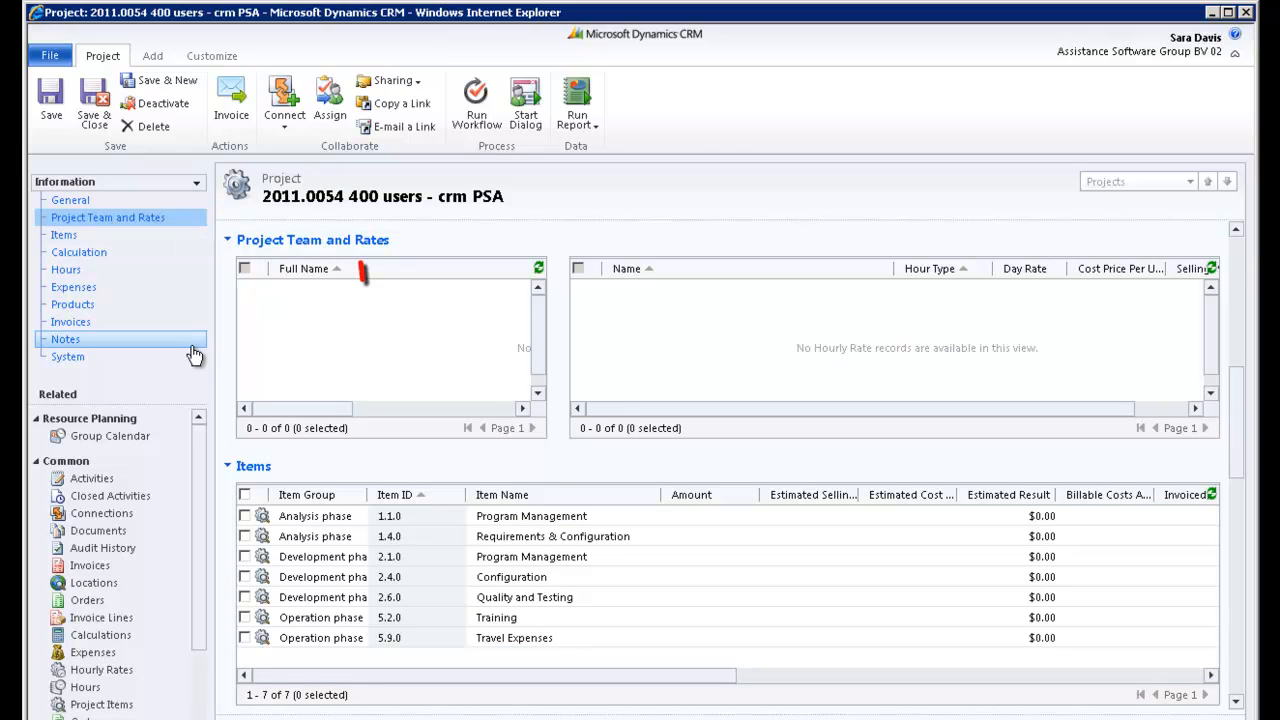
{"action": "left_click", "coordinate": [390, 340]}
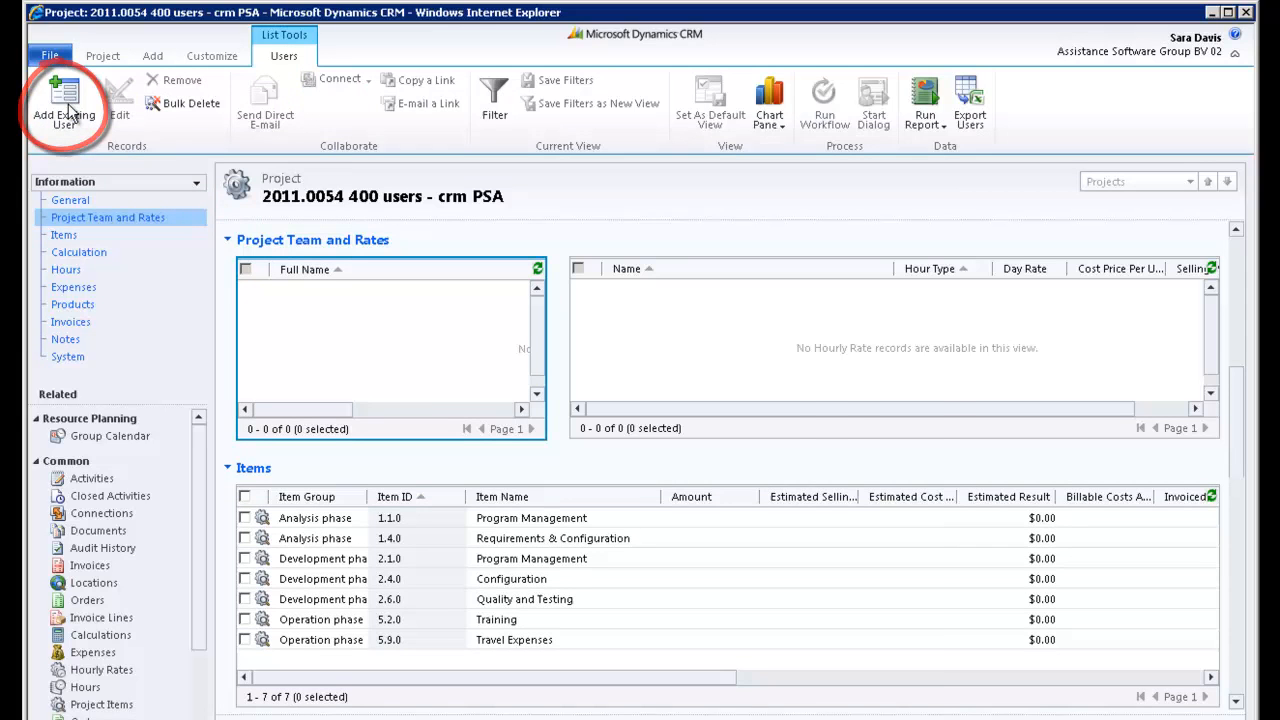
{"action": "left_click", "coordinate": [64, 107]}
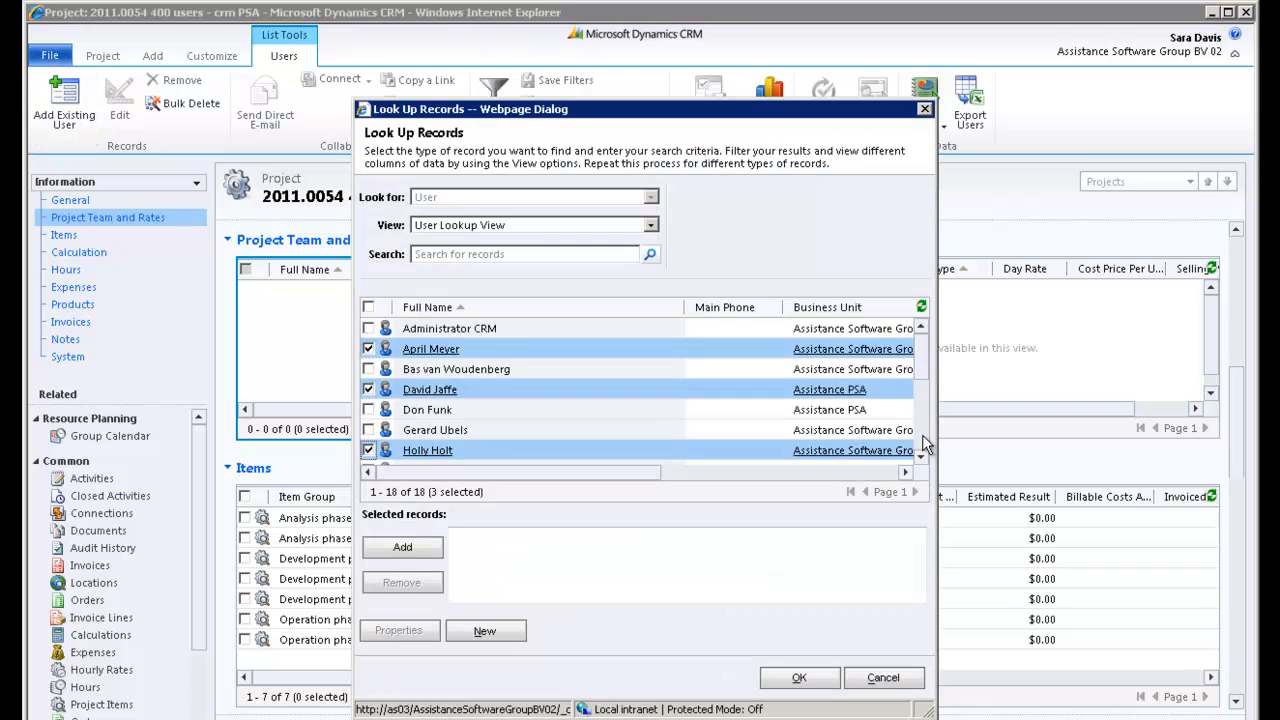
{"action": "scroll", "scroll_direction": "down", "scroll_amount": 3}
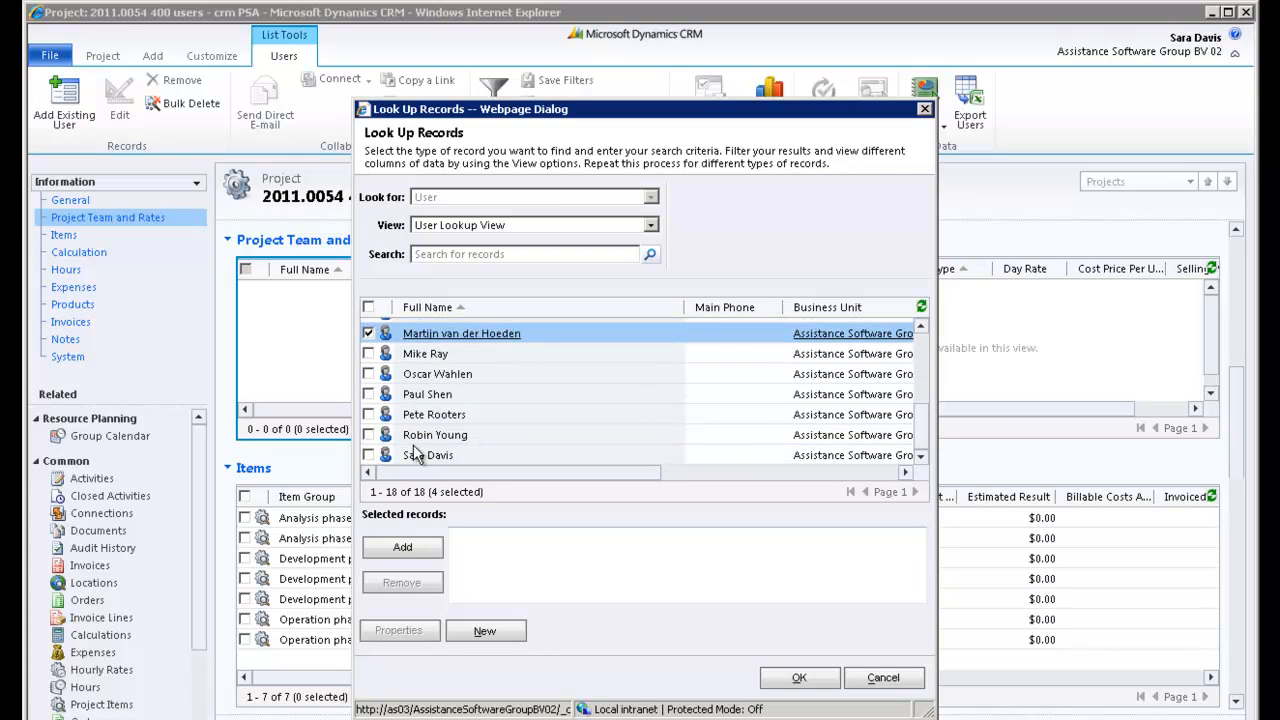
{"action": "left_click", "coordinate": [369, 455]}
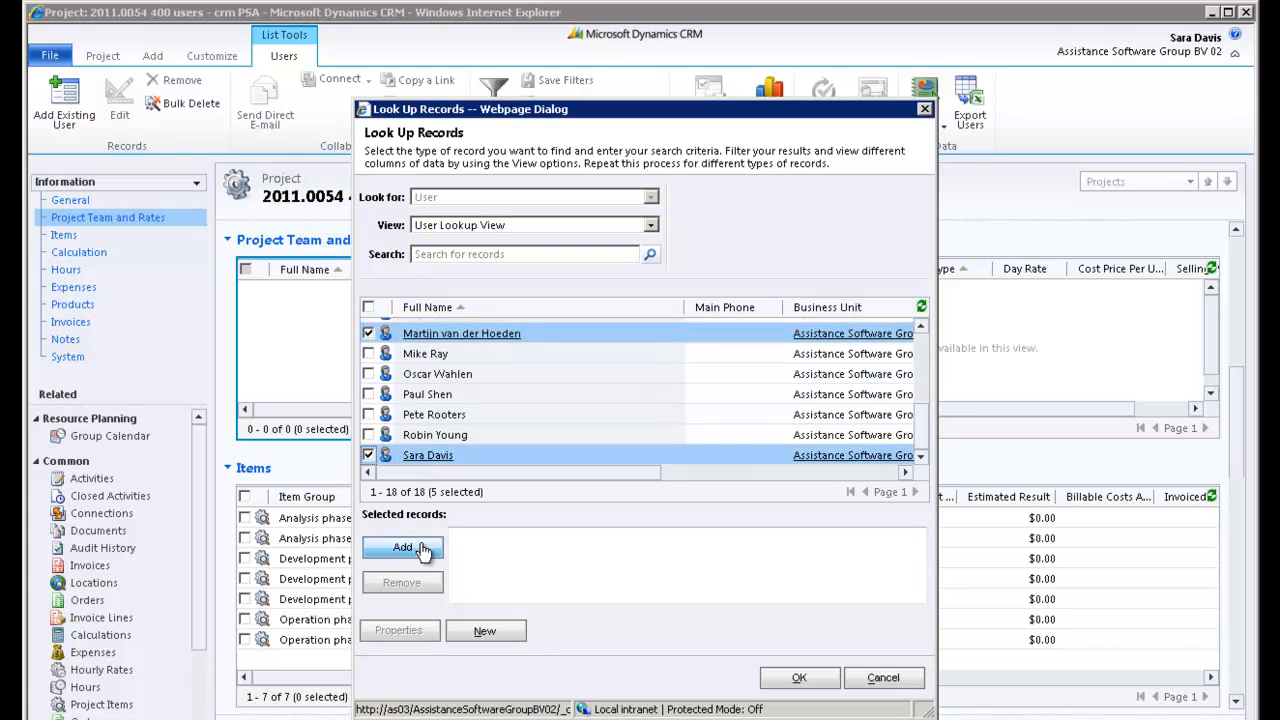
{"action": "left_click", "coordinate": [402, 547]}
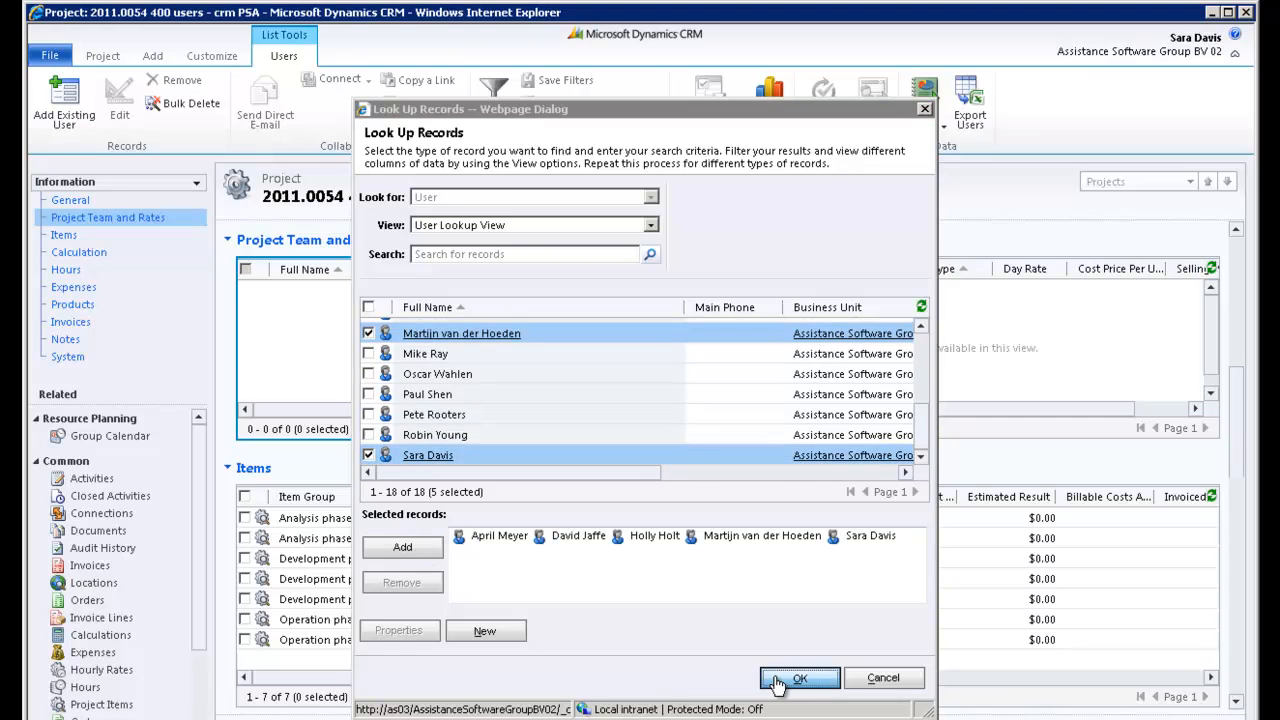
{"action": "left_click", "coordinate": [799, 678]}
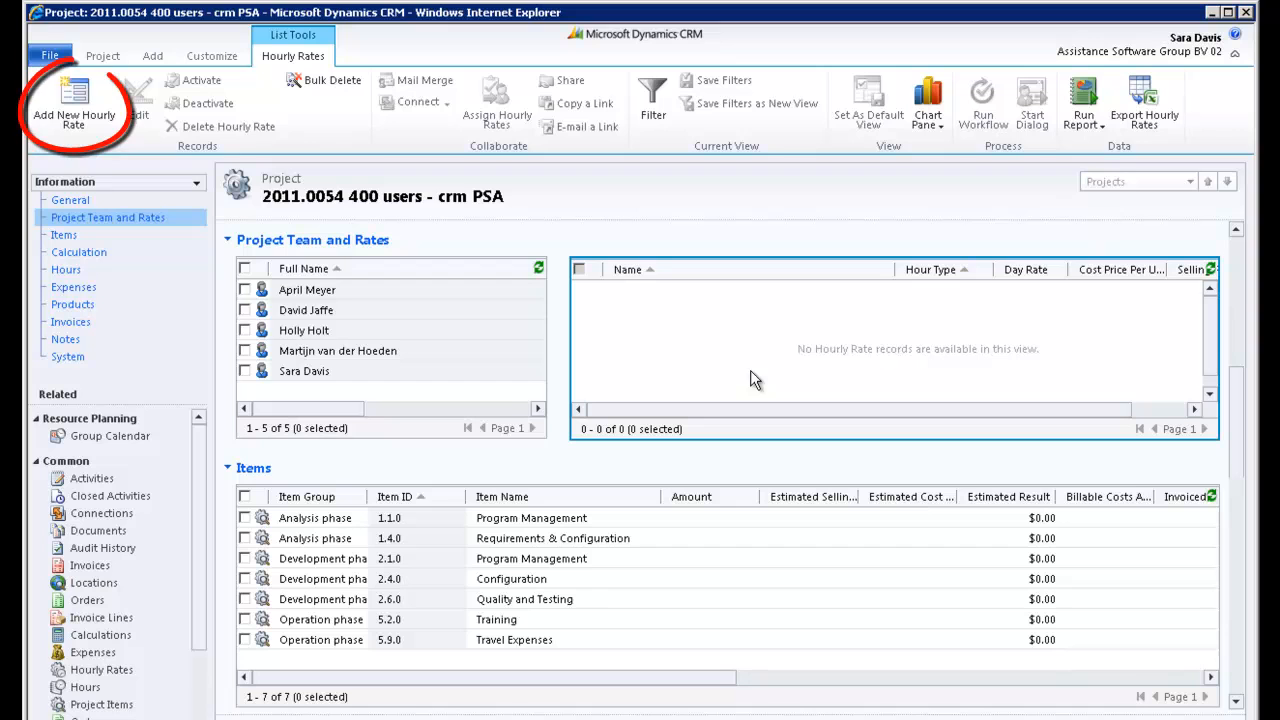
- Create a new project hourly rate with hour type BI Consultant and selling price 165
{"action": "left_click", "coordinate": [74, 103]}
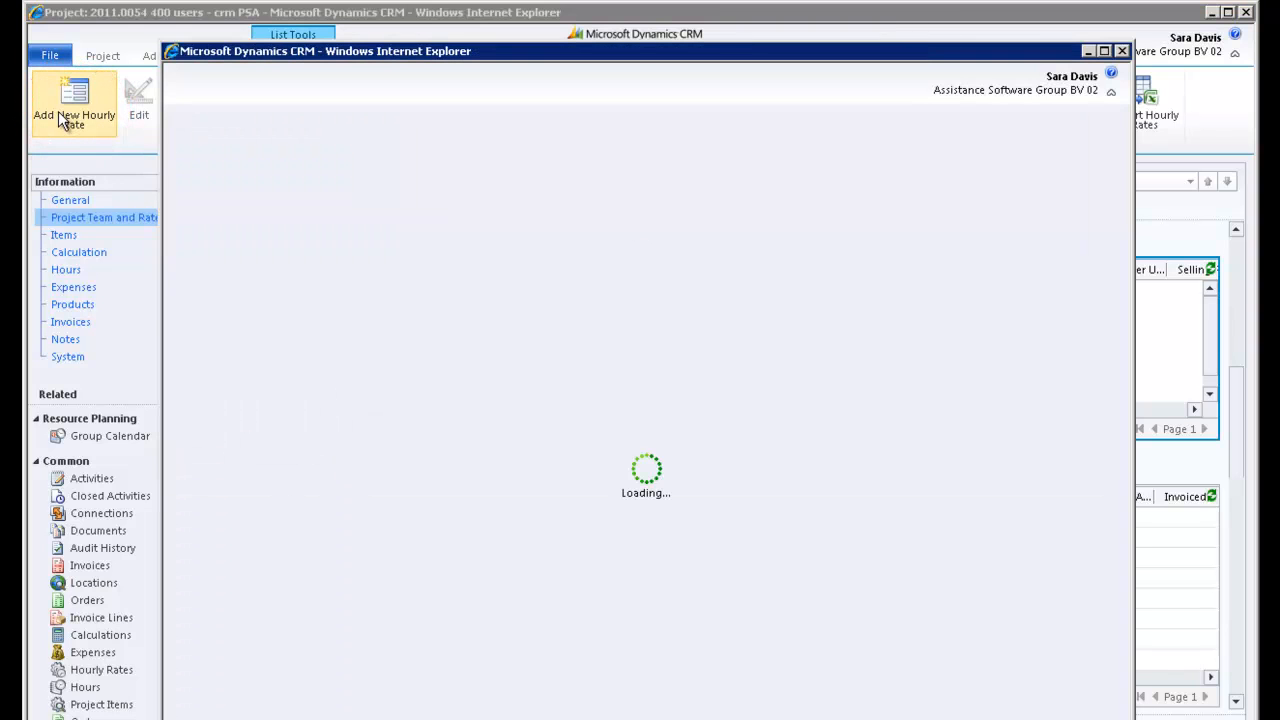
{"action": "left_click", "coordinate": [74, 100]}
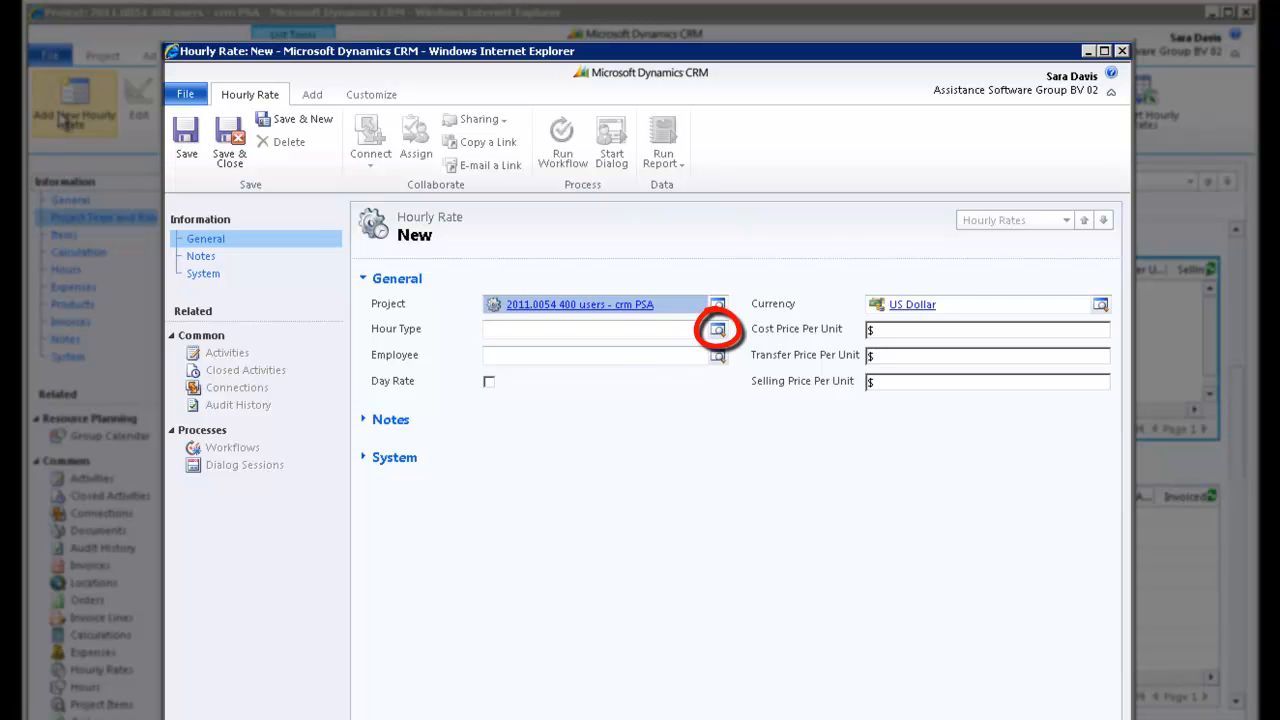
{"action": "left_click", "coordinate": [717, 329]}
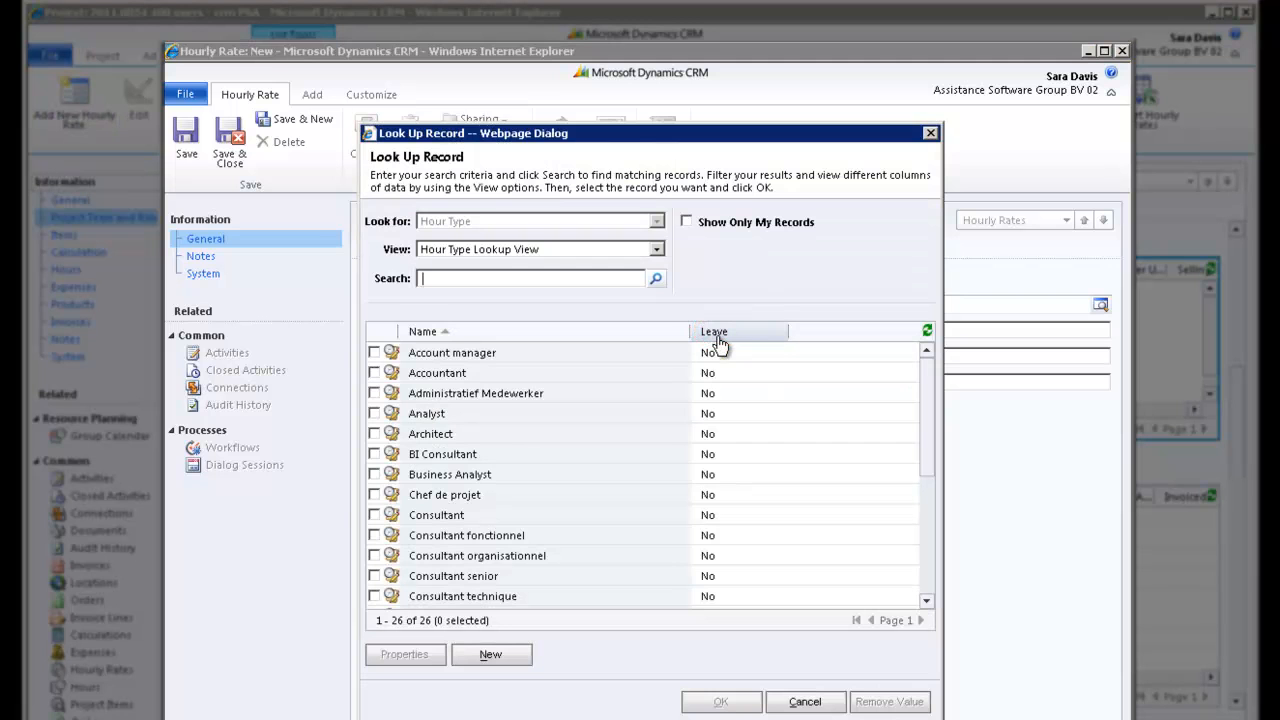
{"action": "left_click", "coordinate": [374, 453]}
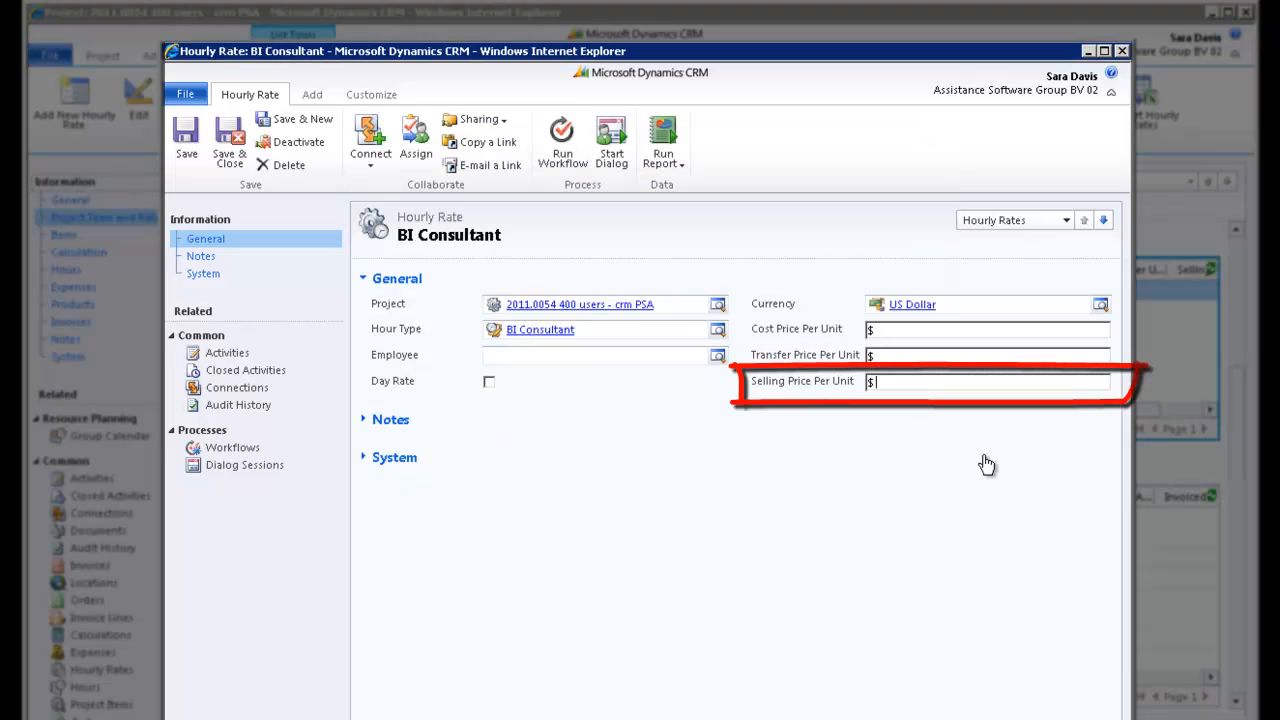
{"action": "type", "text": "165"}
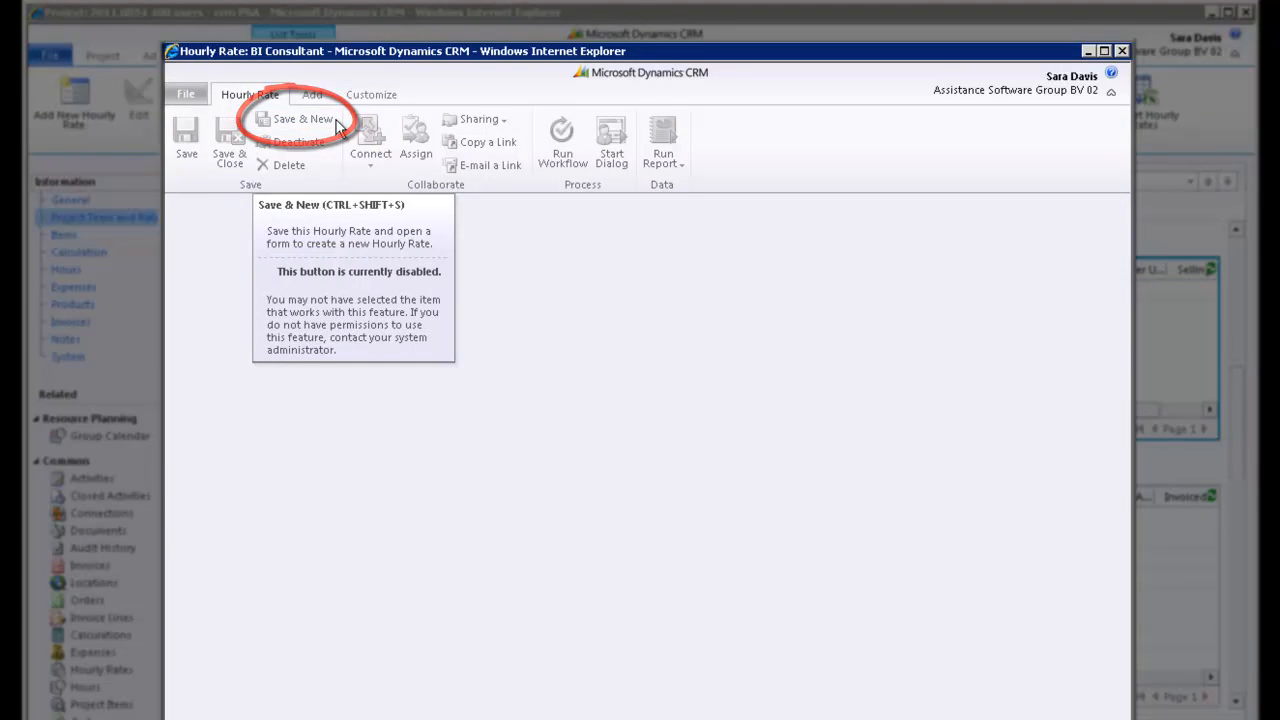
{"action": "left_click", "coordinate": [302, 118]}
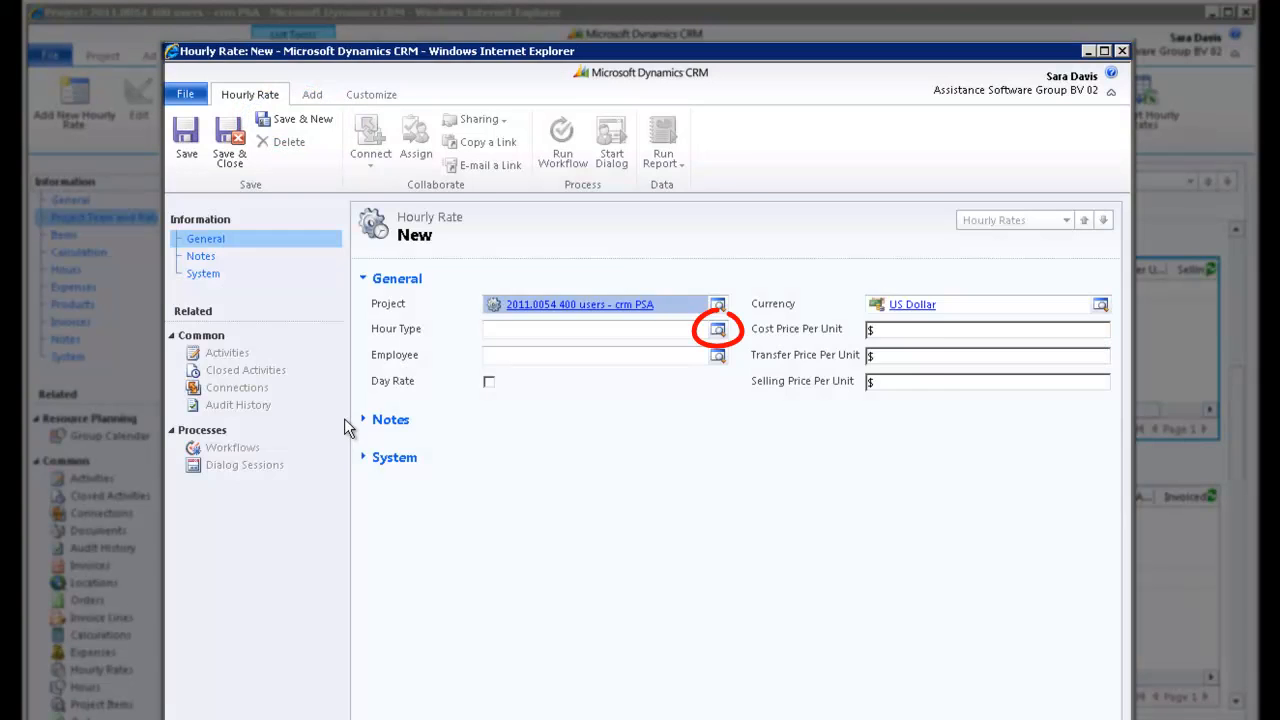
{"action": "left_click", "coordinate": [717, 329]}
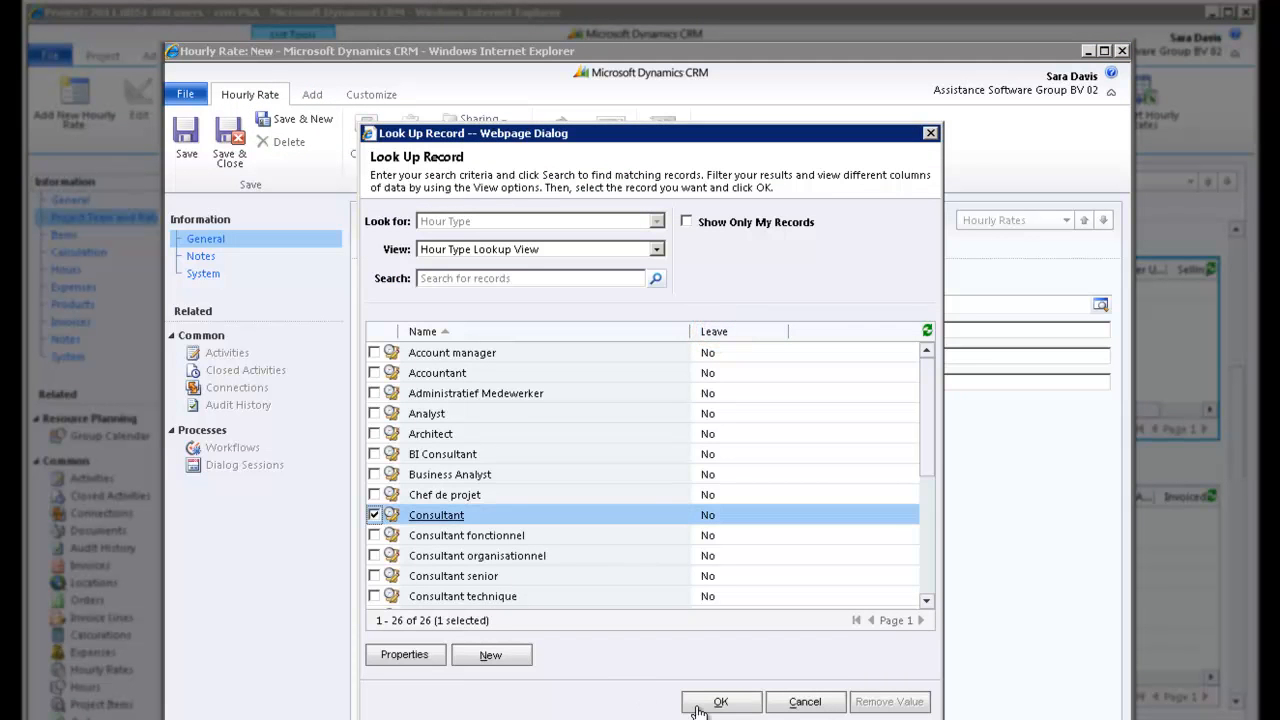
{"action": "left_click", "coordinate": [720, 701]}
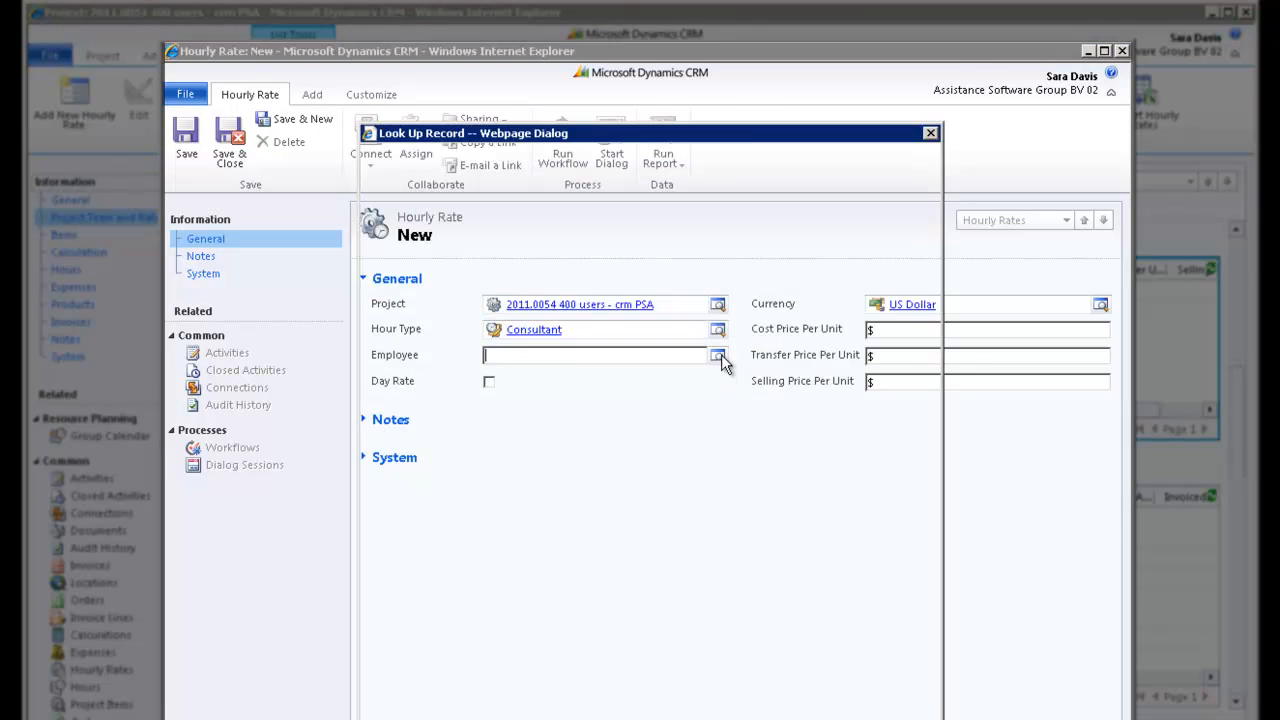
{"action": "left_click", "coordinate": [718, 355]}
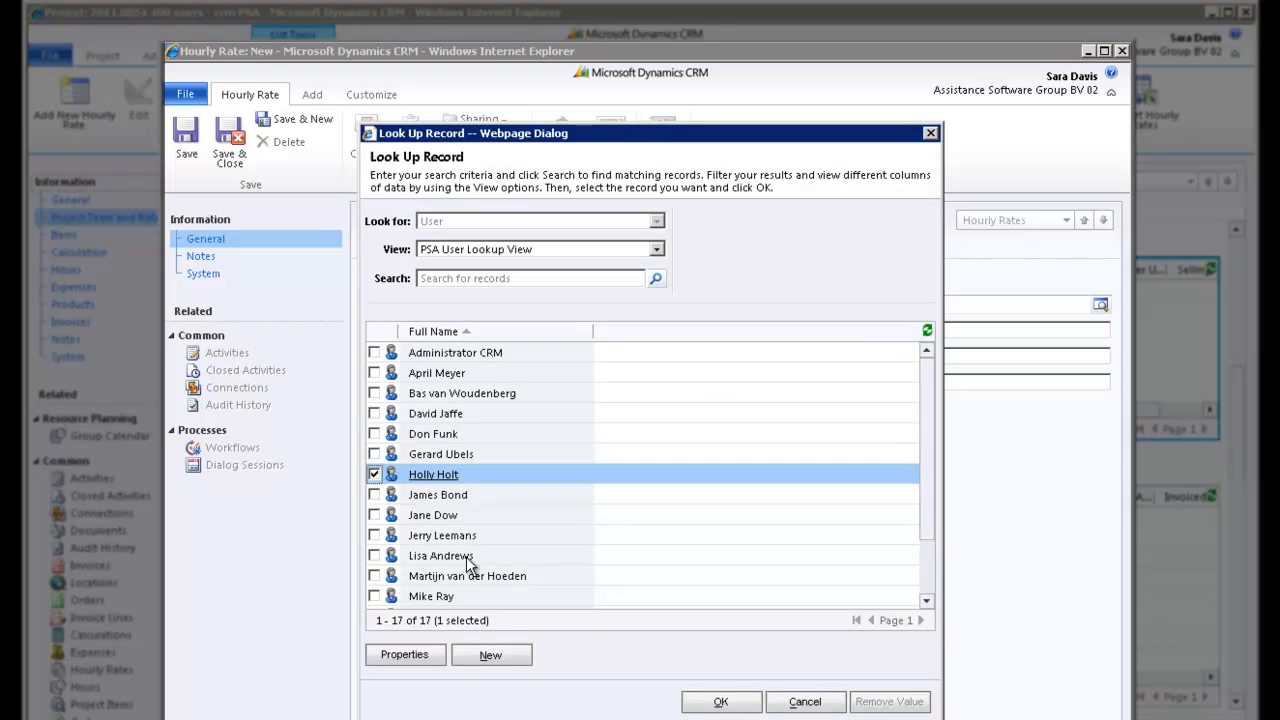
{"action": "left_click", "coordinate": [720, 701]}
{"action": "type", "text": " 1"}
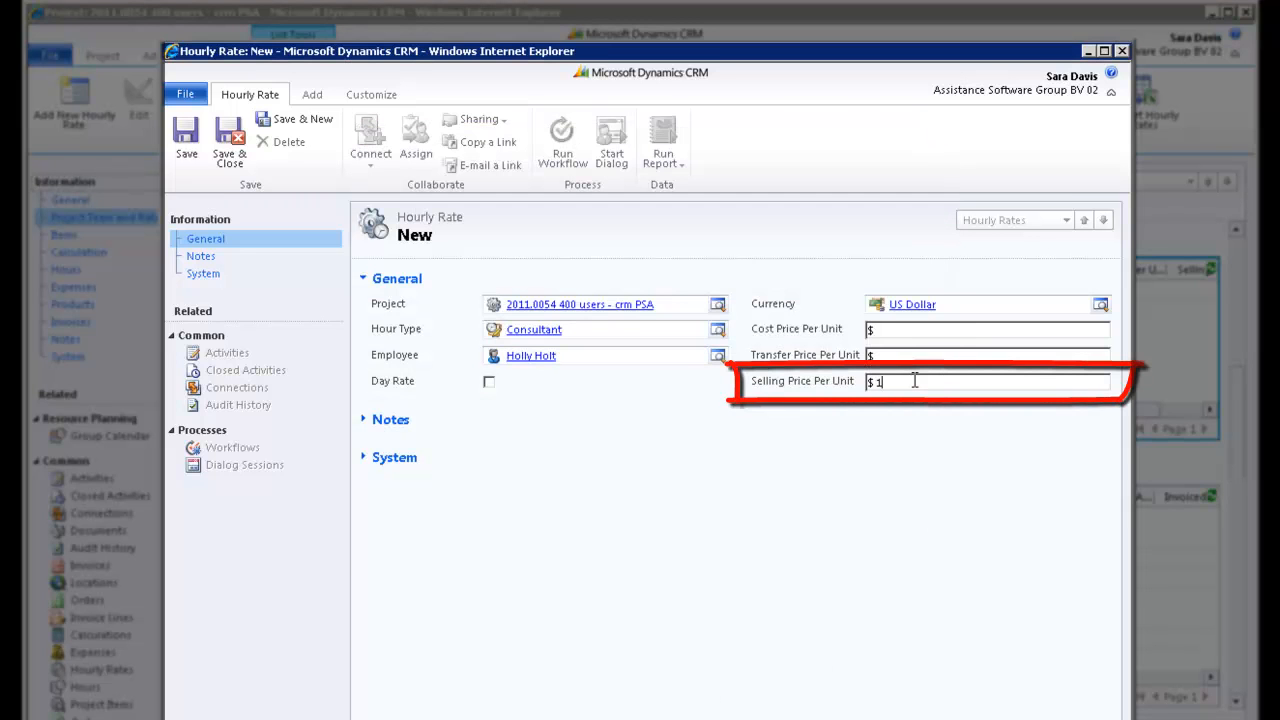
{"action": "type", "text": "50"}
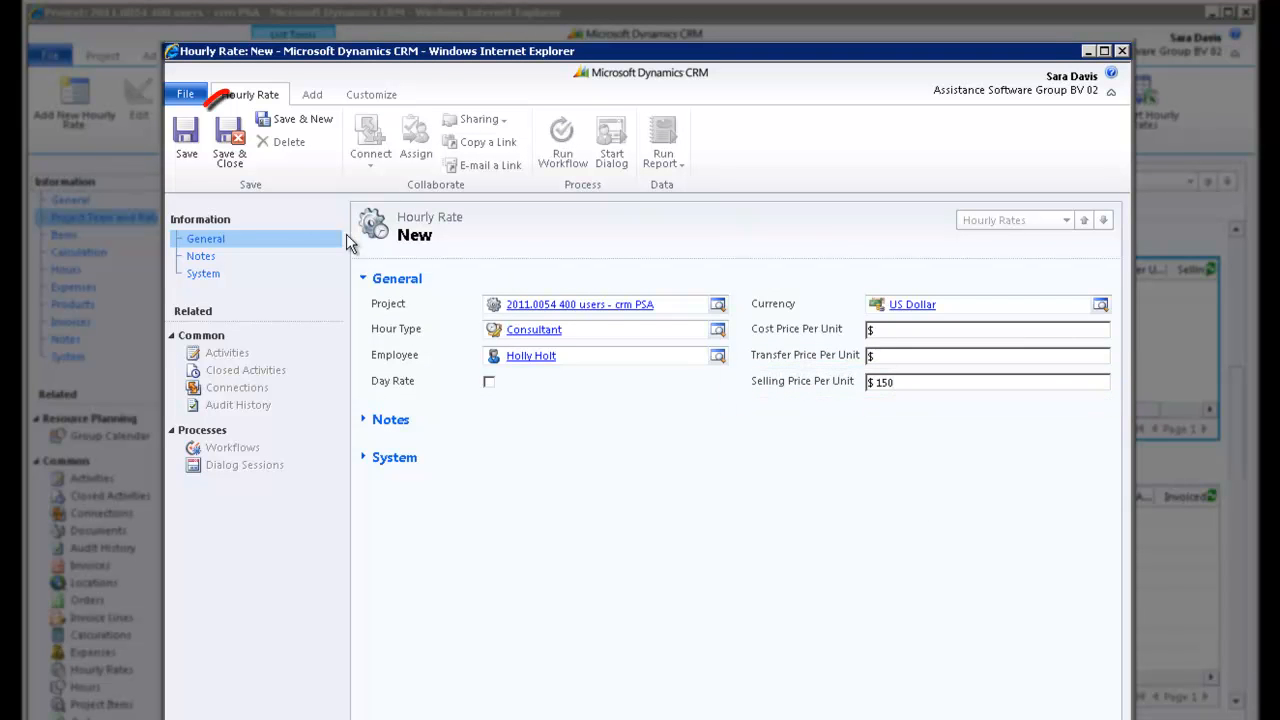
{"action": "mouse_move", "coordinate": [229, 145]}
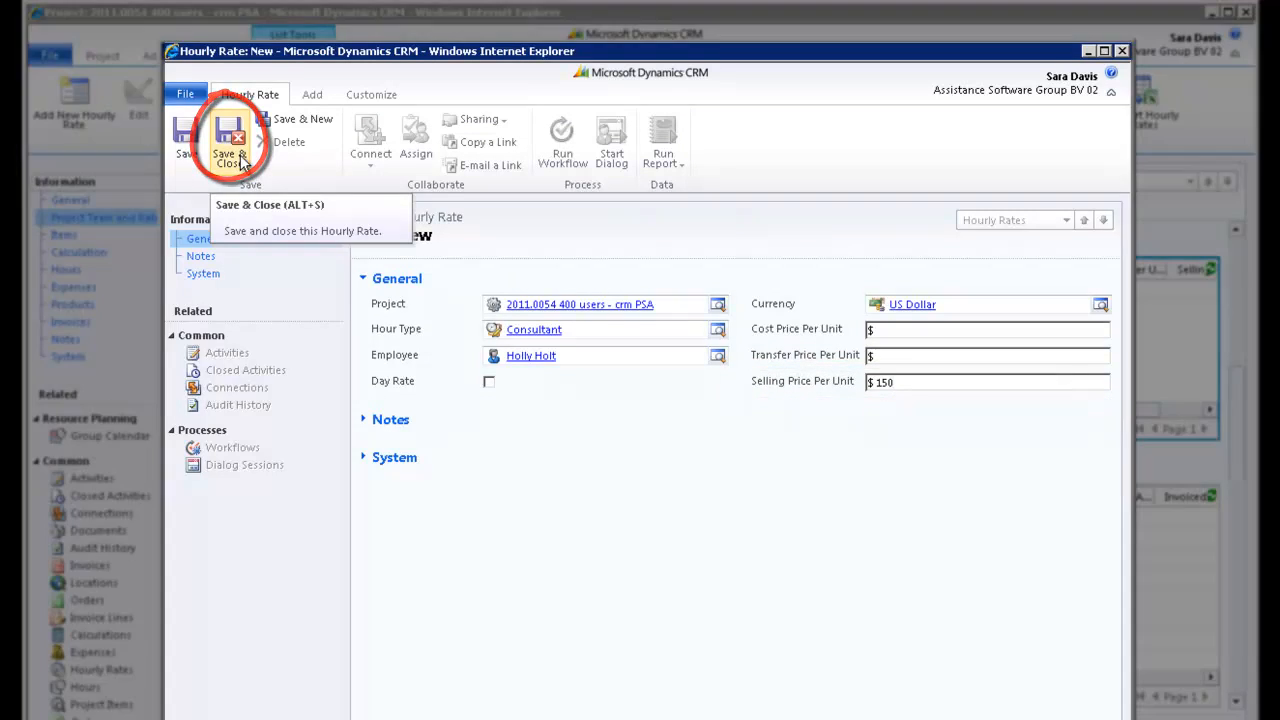
{"action": "left_click", "coordinate": [228, 143]}
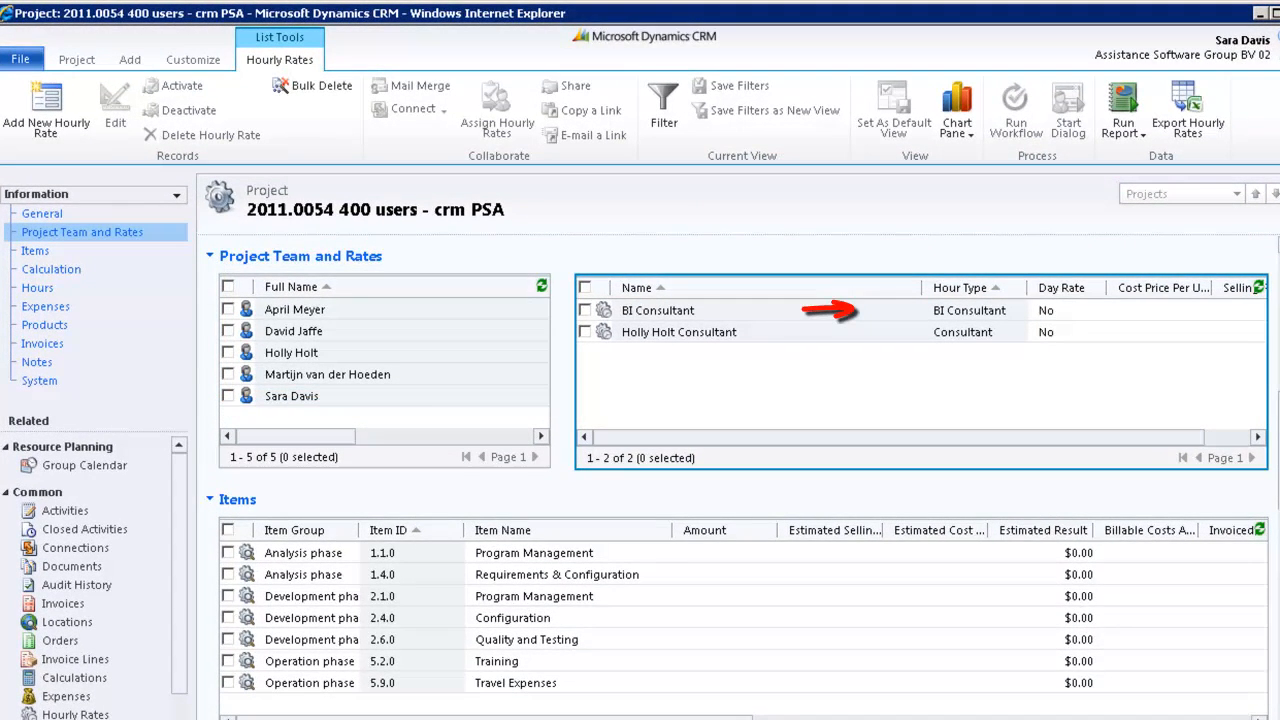
- Review the $165 and $150 selling prices in the Hourly Rates grid, then show the project's Items
{"action": "scroll", "scroll_direction": "right", "scroll_amount": 3}
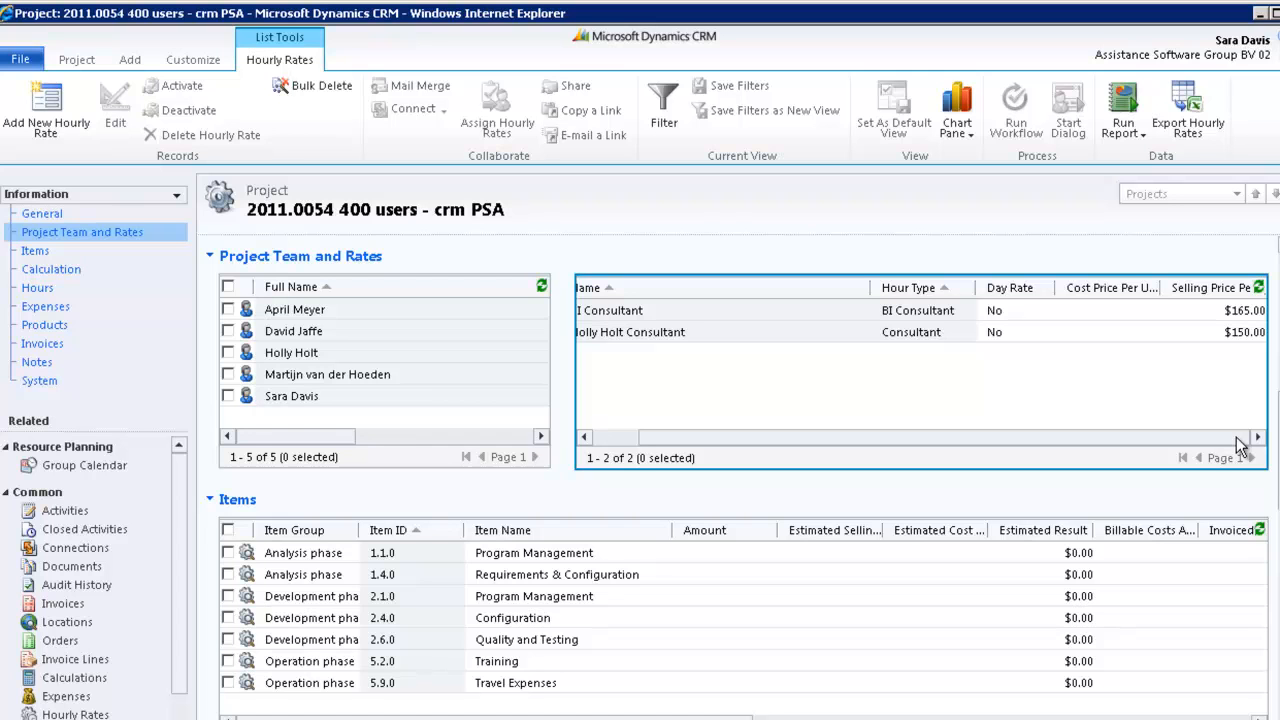
{"action": "mouse_move", "coordinate": [40, 251]}
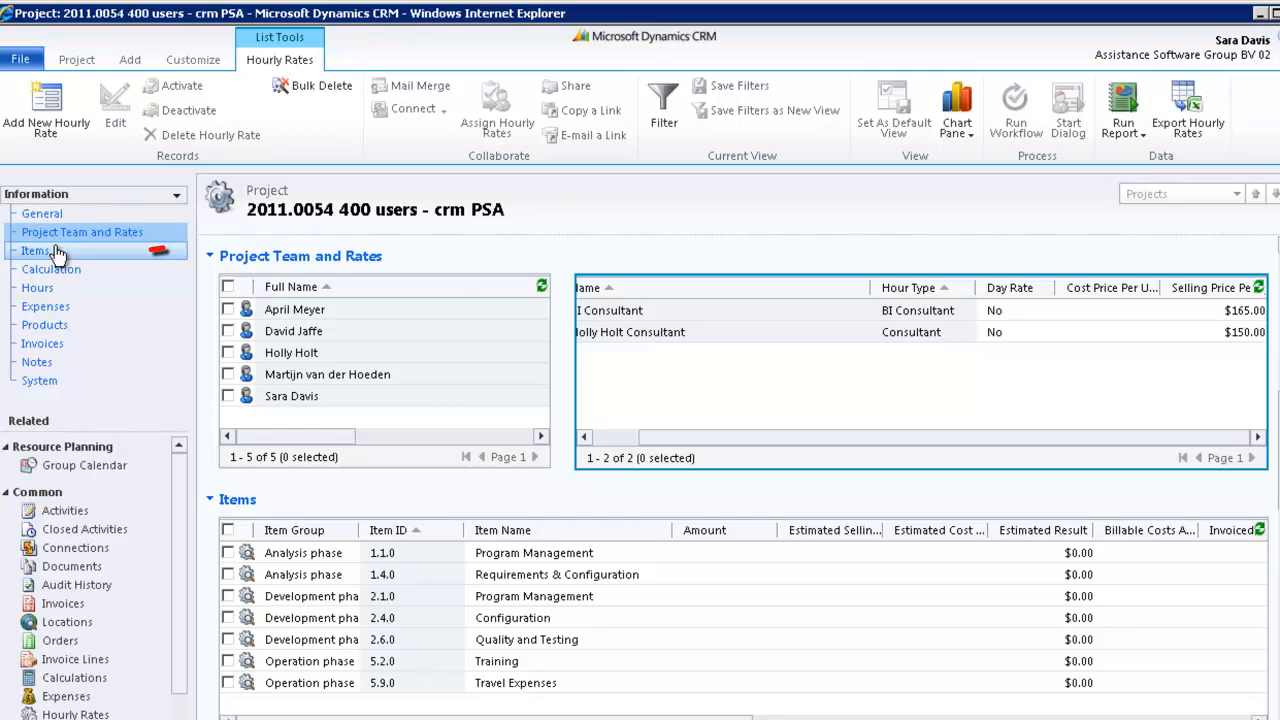
{"action": "left_click", "coordinate": [37, 250]}
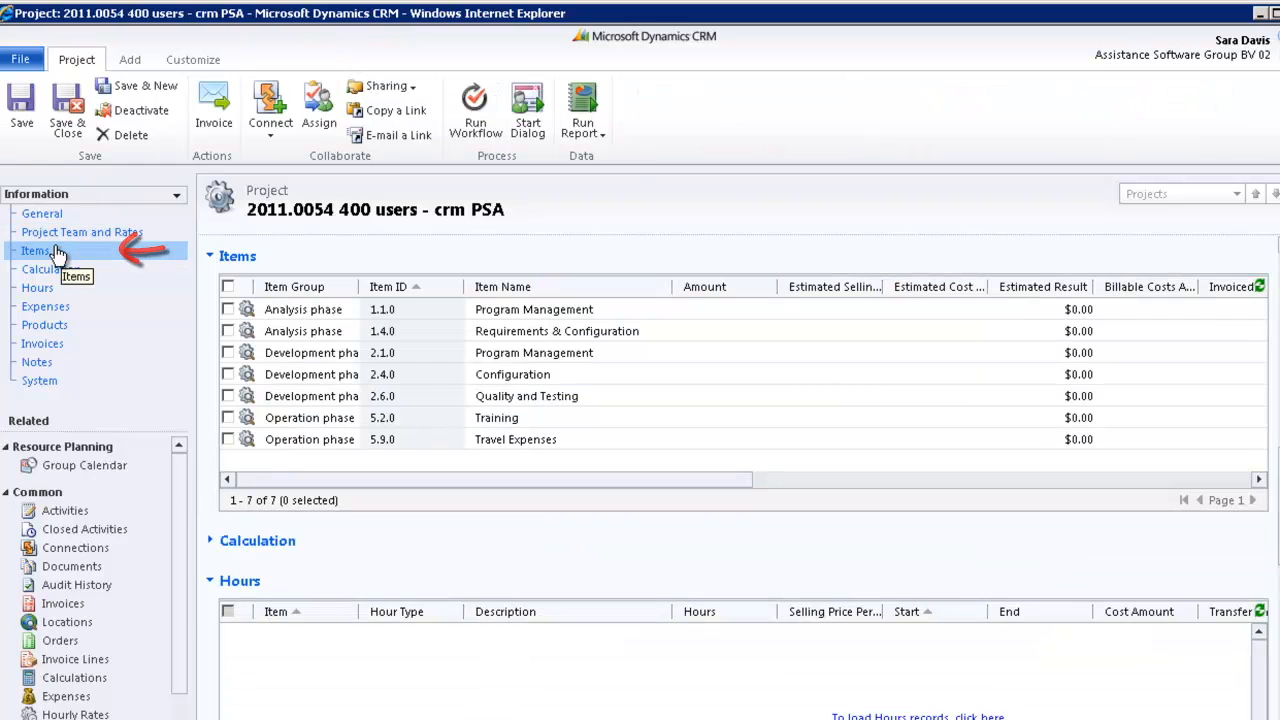